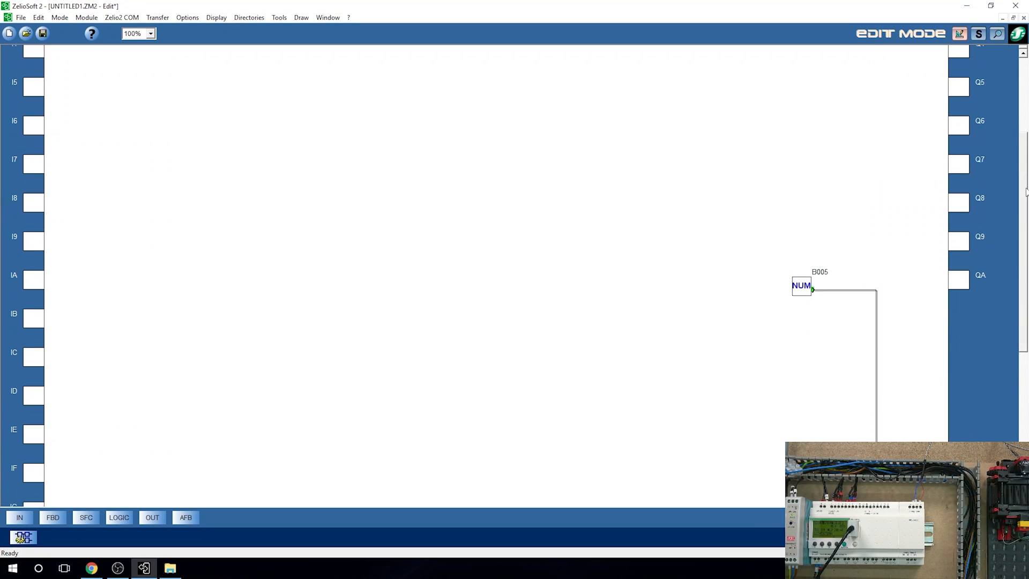
- Scroll down to the XT2 analog input IJ and show the IN input palette
{"action": "scroll", "scroll_direction": "down", "scroll_amount": 3}
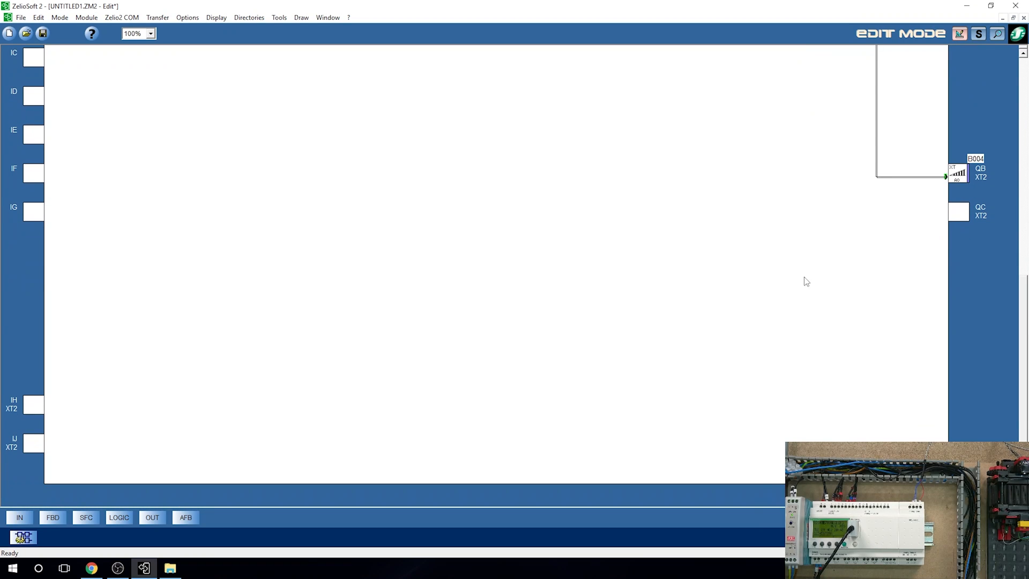
{"action": "mouse_move", "coordinate": [19, 438]}
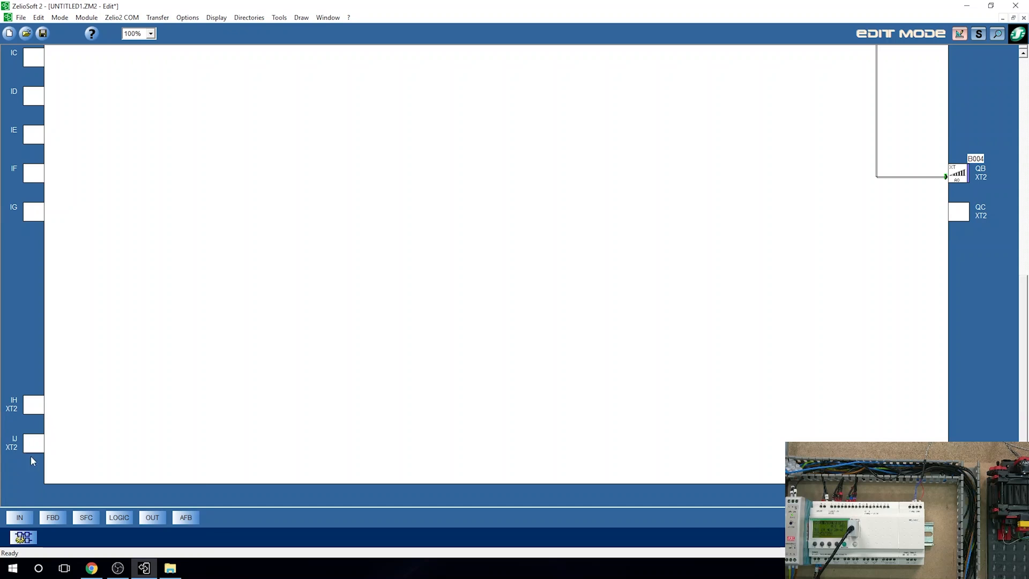
{"action": "mouse_move", "coordinate": [64, 434]}
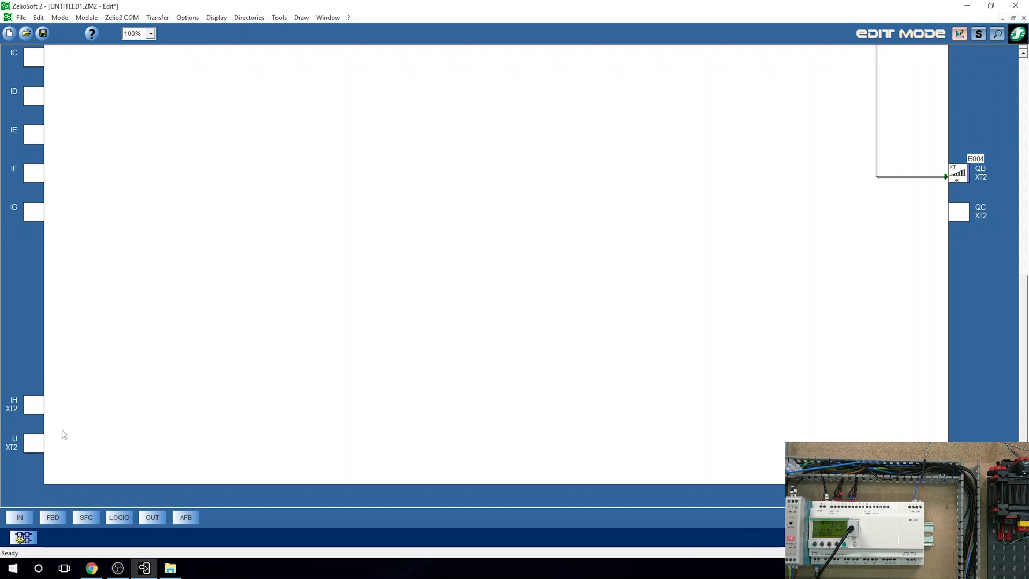
{"action": "mouse_move", "coordinate": [34, 443]}
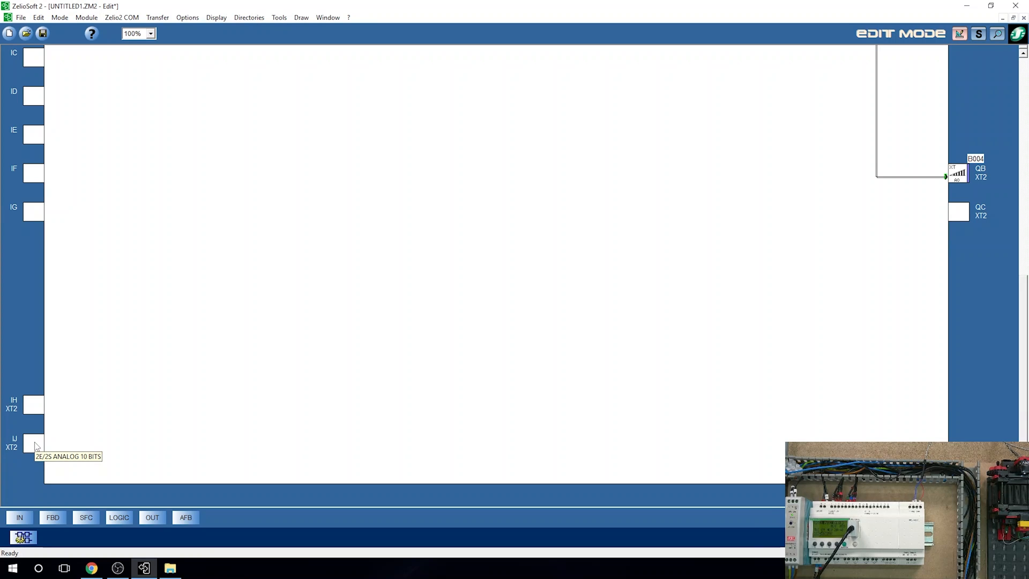
{"action": "mouse_move", "coordinate": [27, 468]}
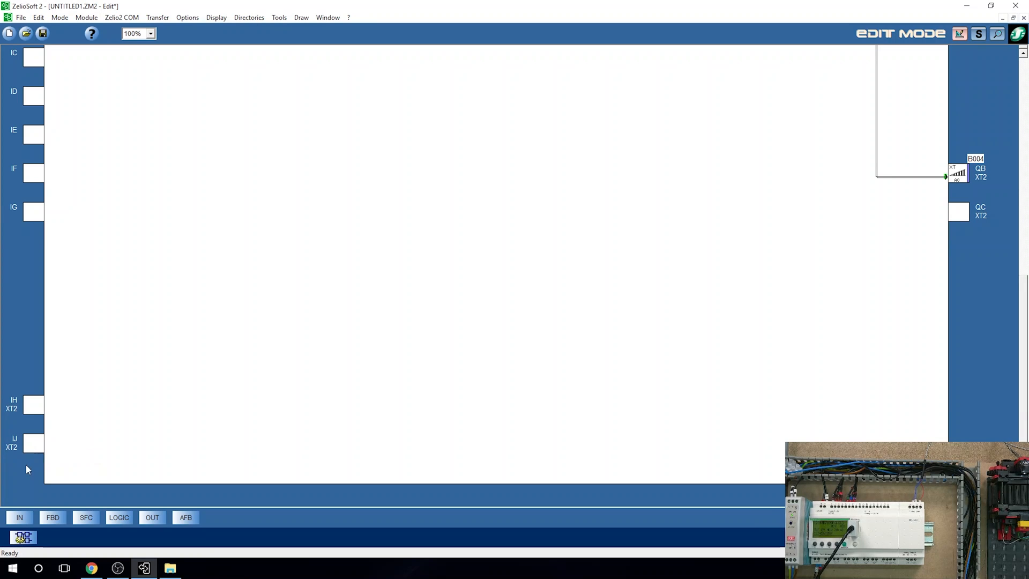
{"action": "left_click", "coordinate": [19, 517]}
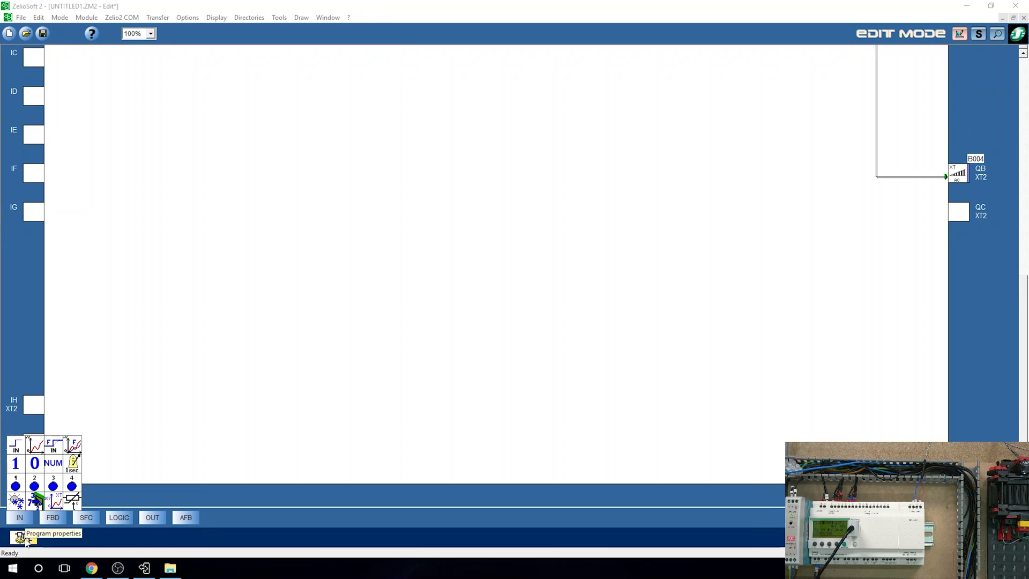
- Set Input IJ to PT100 on the Analog extension tab of Program properties
{"action": "left_click", "coordinate": [20, 537]}
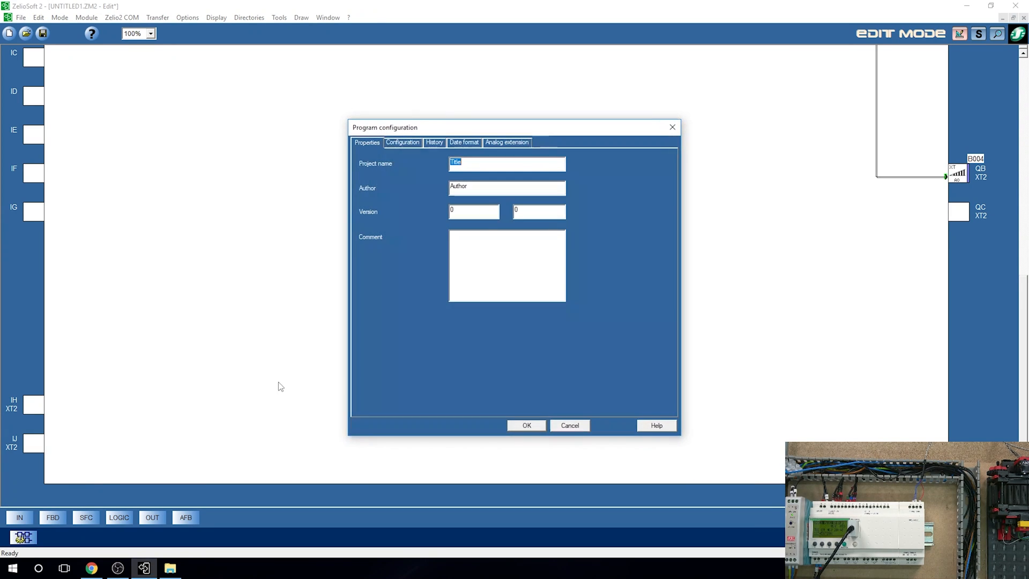
{"action": "left_click", "coordinate": [506, 142]}
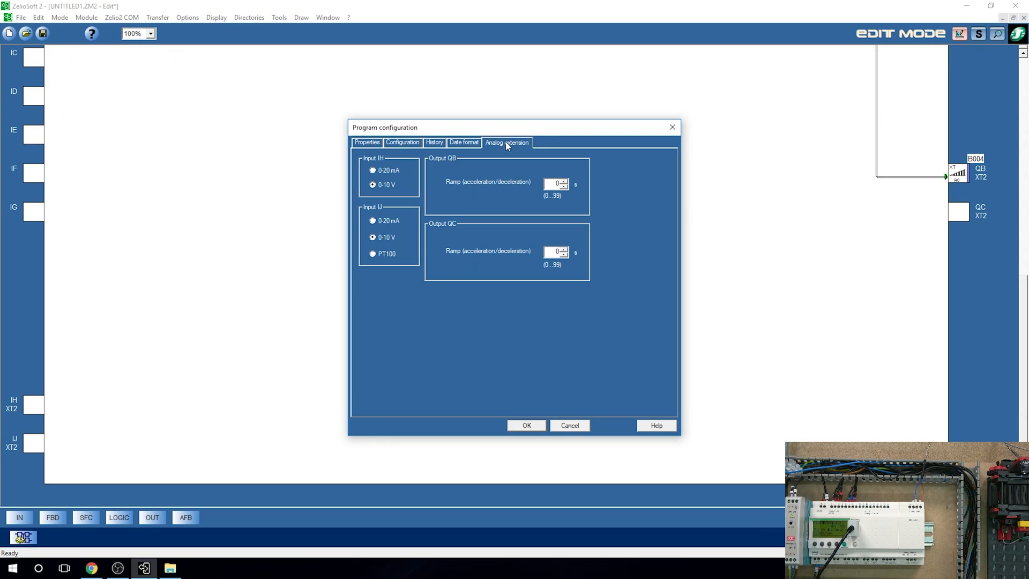
{"action": "left_click", "coordinate": [373, 254]}
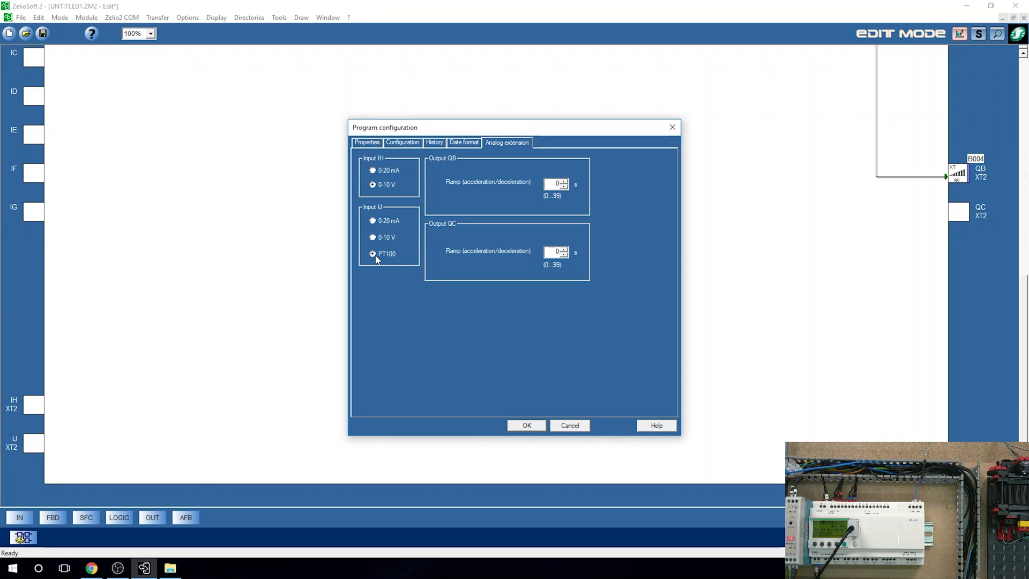
{"action": "mouse_move", "coordinate": [523, 396]}
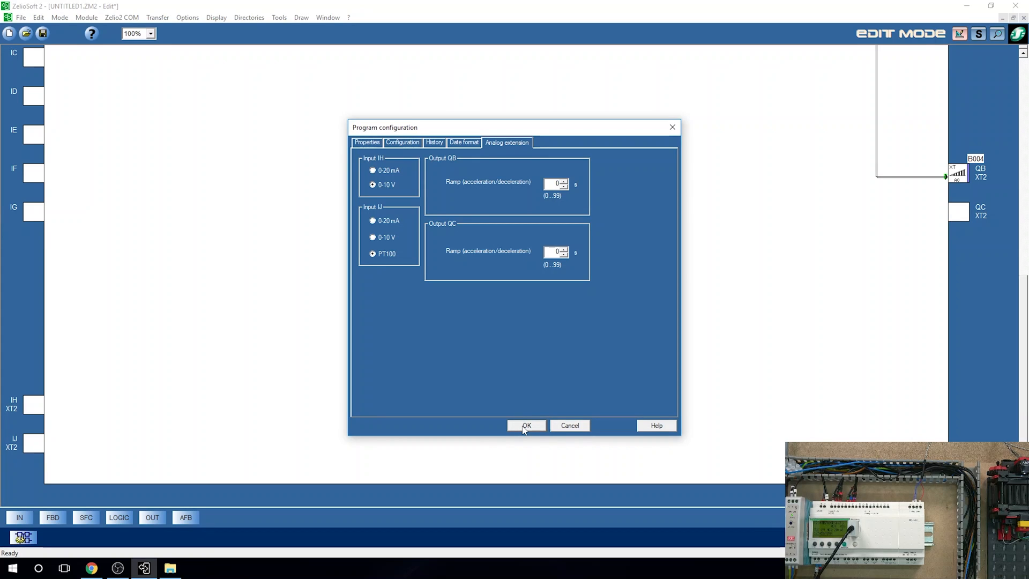
{"action": "left_click", "coordinate": [526, 425]}
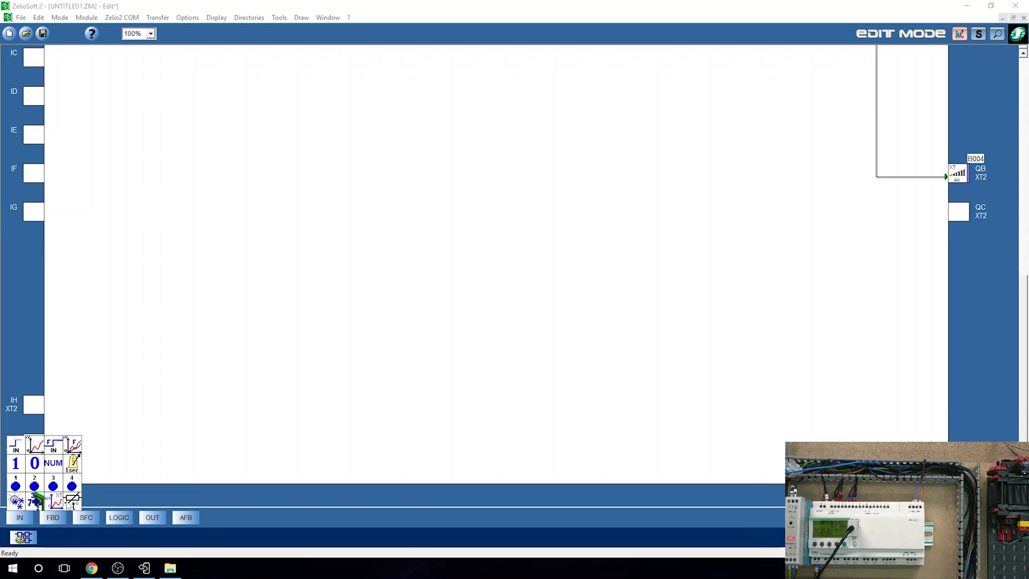
{"action": "mouse_move", "coordinate": [73, 502]}
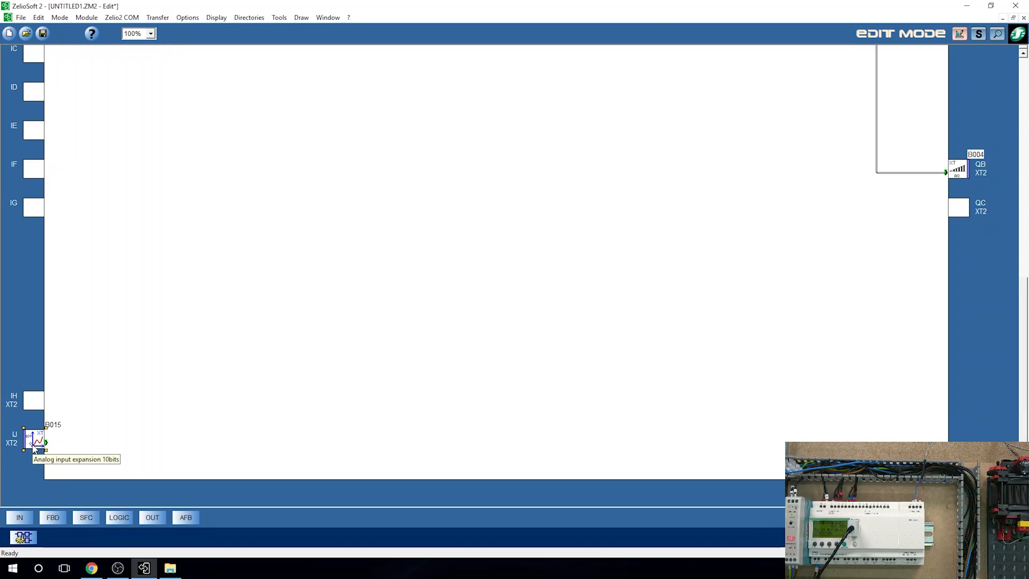
{"action": "mouse_move", "coordinate": [128, 443]}
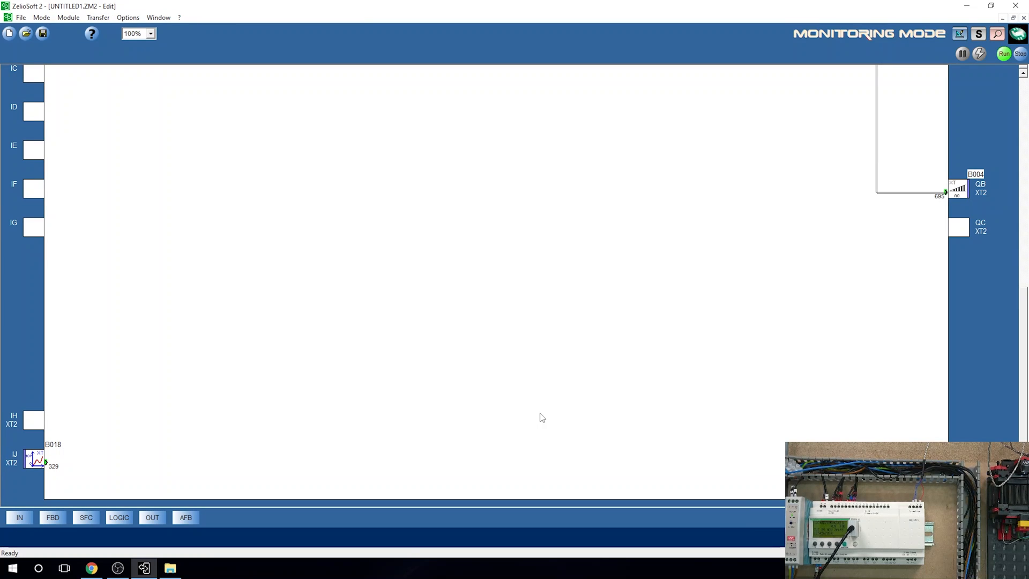
{"action": "mouse_move", "coordinate": [511, 414]}
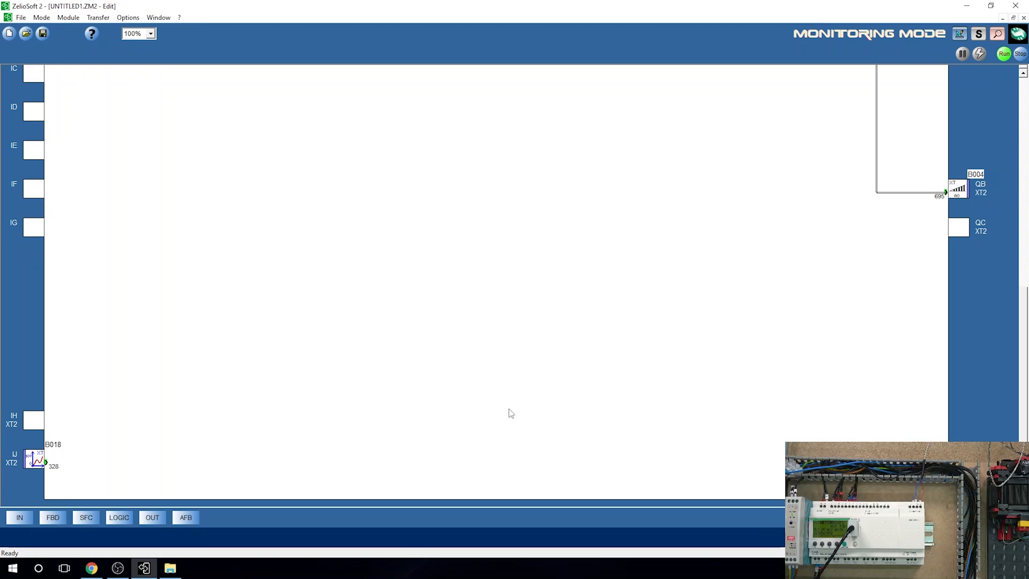
{"action": "mouse_move", "coordinate": [61, 472]}
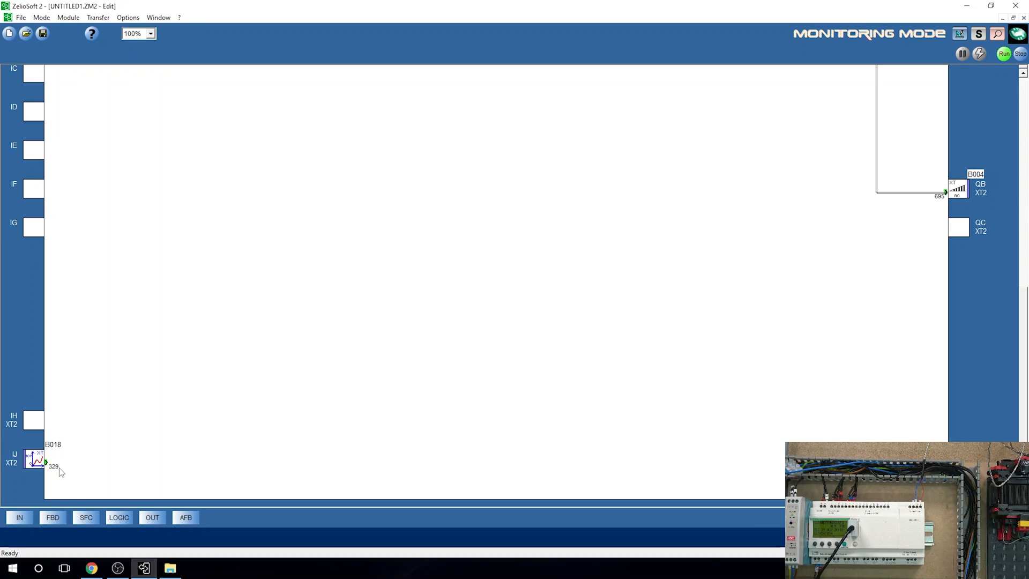
{"action": "mouse_move", "coordinate": [332, 379]}
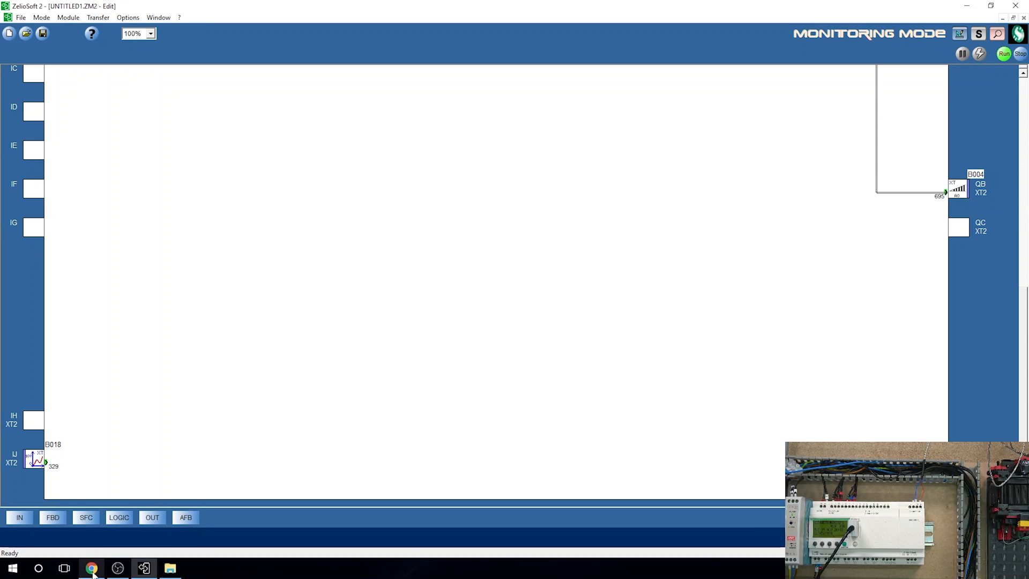
- Switch to Chrome to view the PT100 configuration guide
{"action": "left_click", "coordinate": [91, 567]}
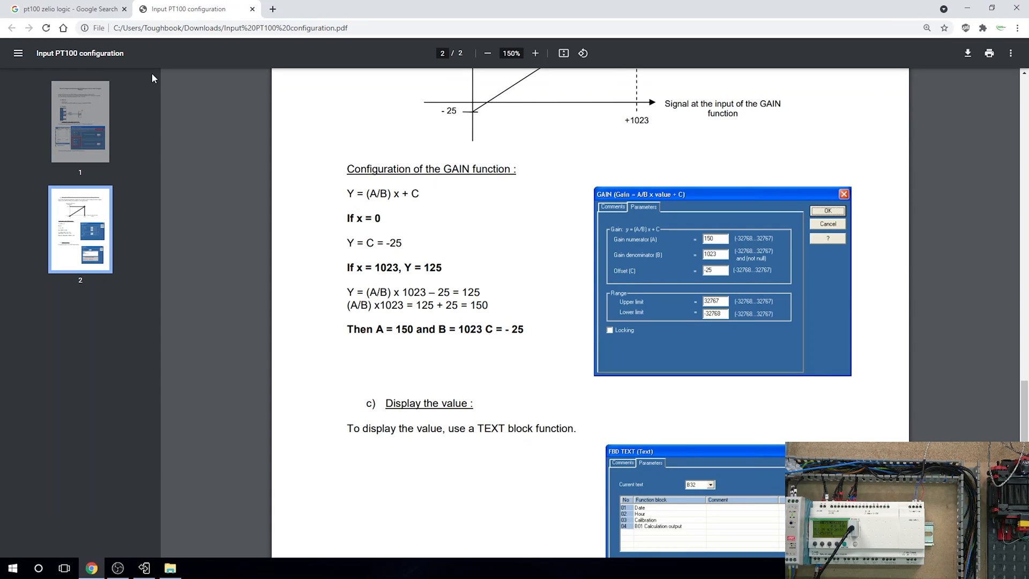
- Browse the 'pt100 zelio logic' Google results, then return to the PT100 guide PDF
{"action": "left_click", "coordinate": [69, 9]}
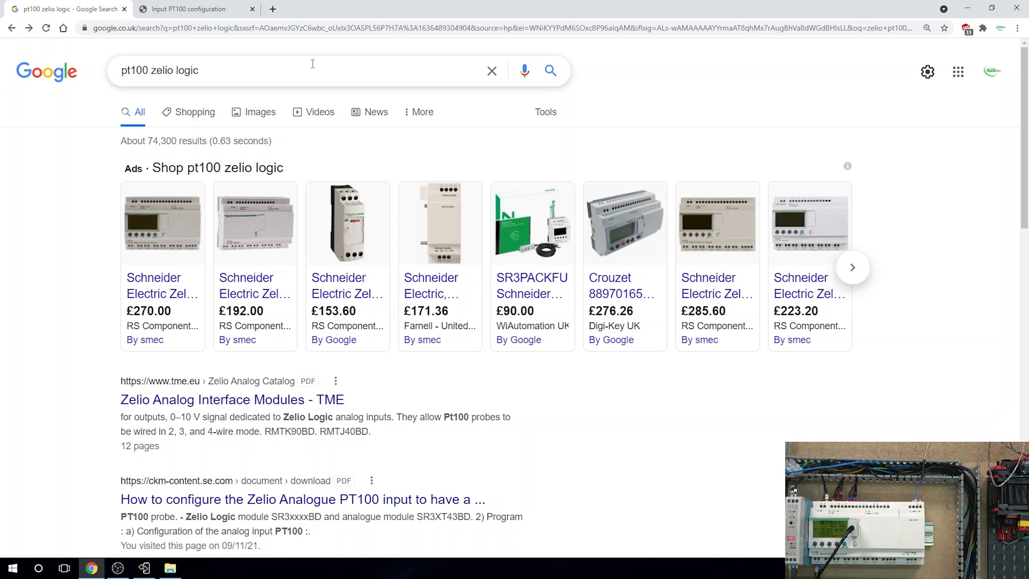
{"action": "mouse_move", "coordinate": [868, 65]}
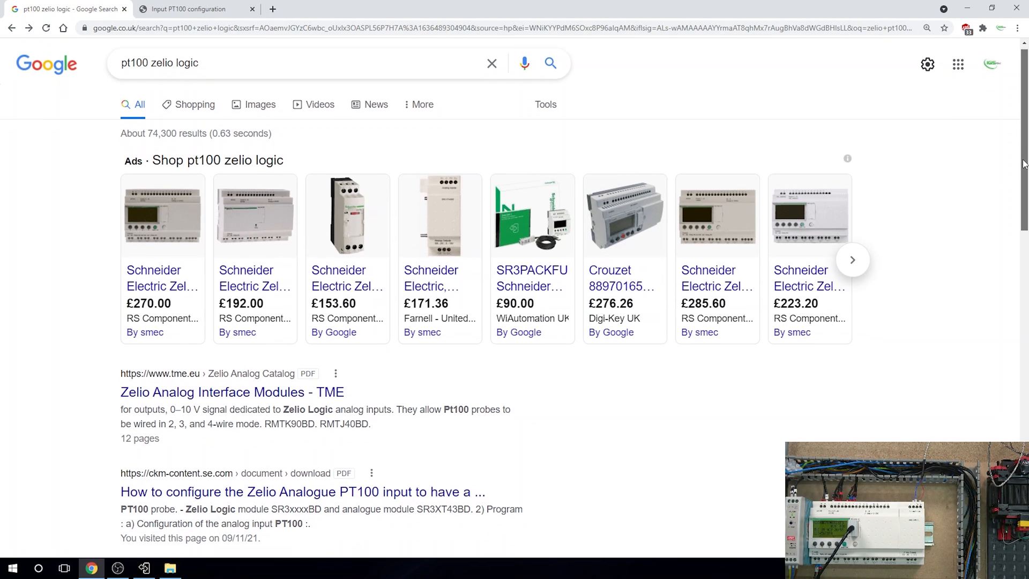
{"action": "scroll", "scroll_direction": "up", "scroll_amount": 3}
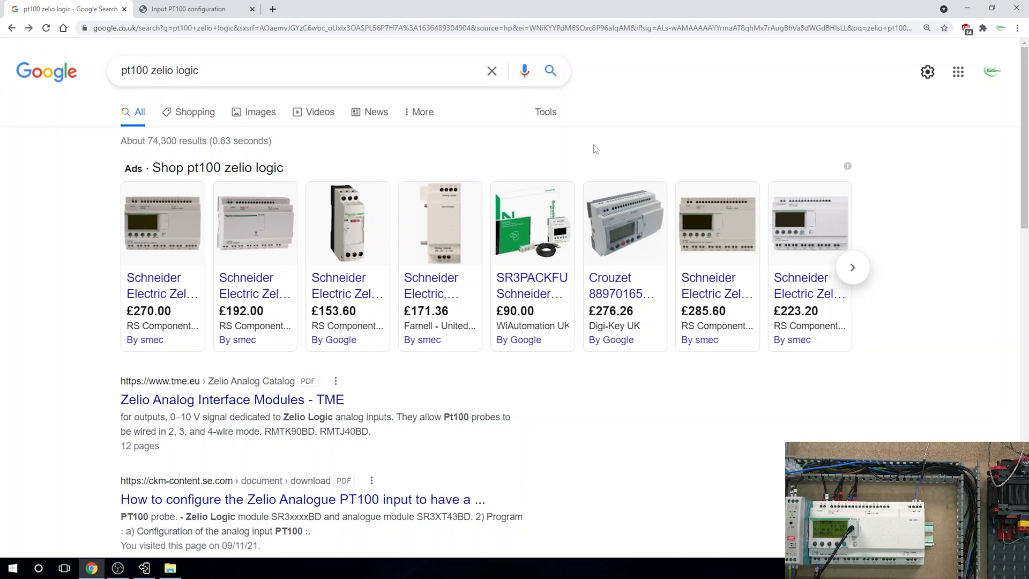
{"action": "mouse_move", "coordinate": [739, 176]}
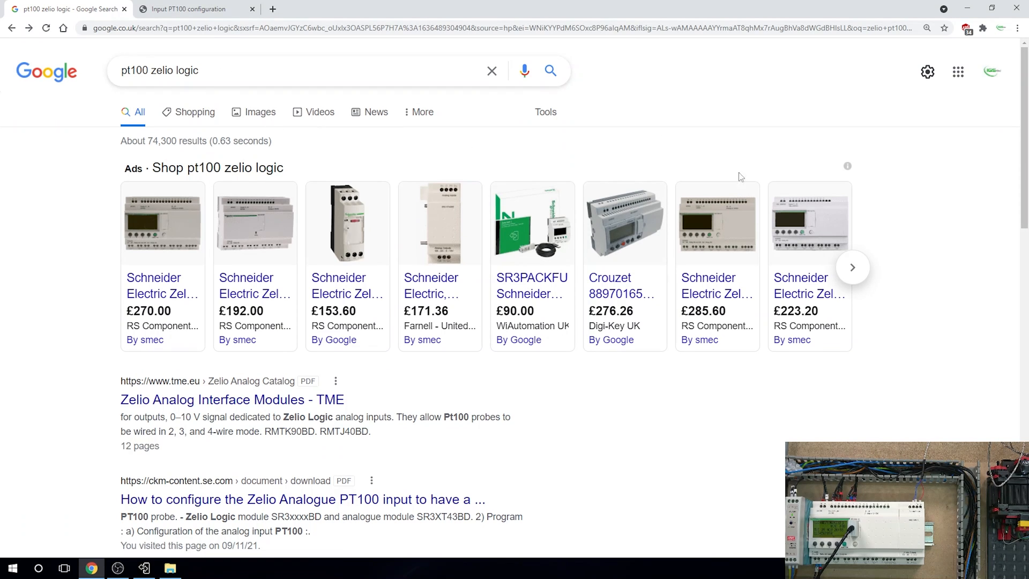
{"action": "scroll", "scroll_direction": "down", "scroll_amount": 3}
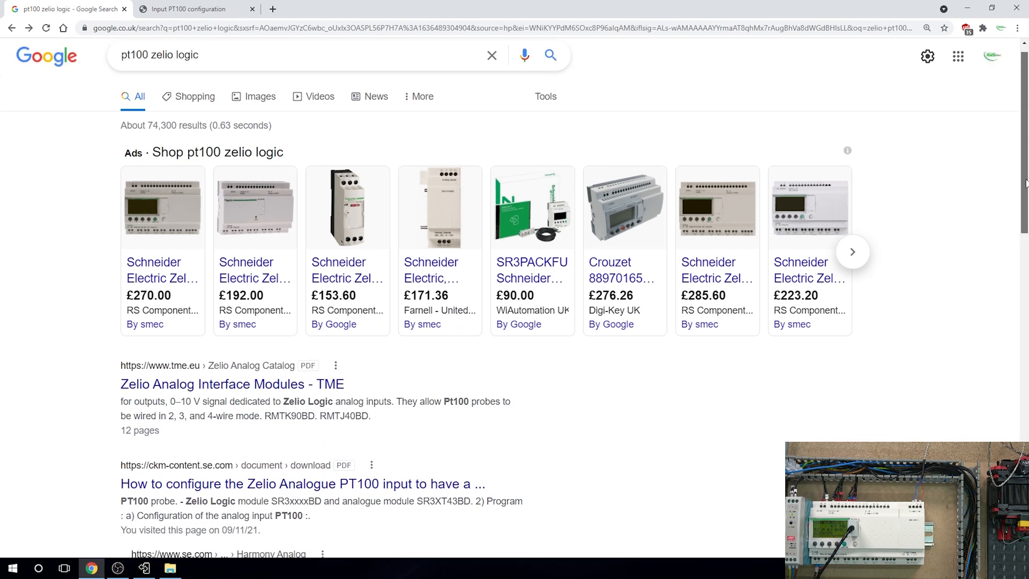
{"action": "scroll", "scroll_direction": "down", "scroll_amount": 3}
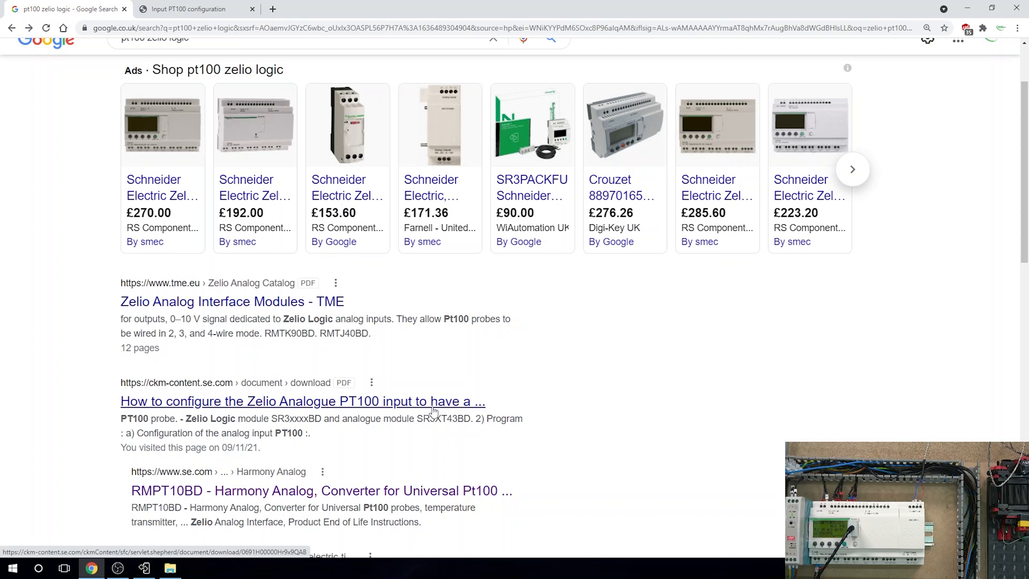
{"action": "mouse_move", "coordinate": [452, 400]}
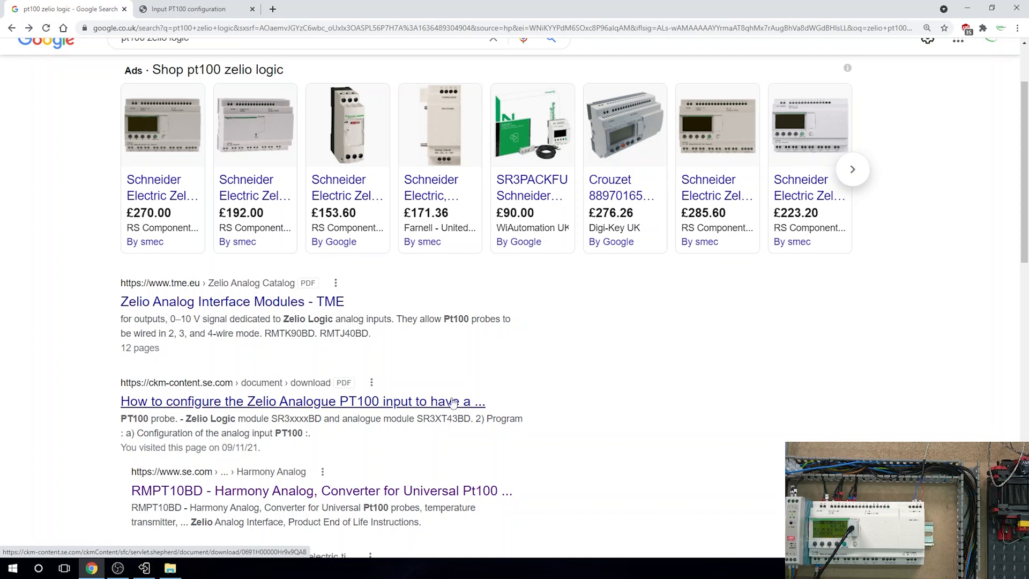
{"action": "mouse_move", "coordinate": [336, 411]}
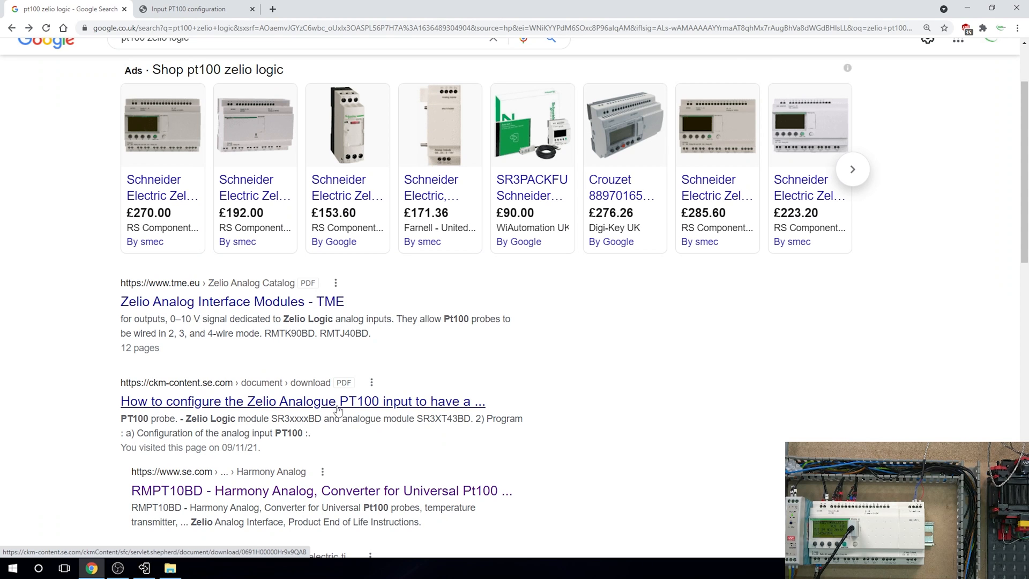
{"action": "scroll", "scroll_direction": "up", "scroll_amount": 3}
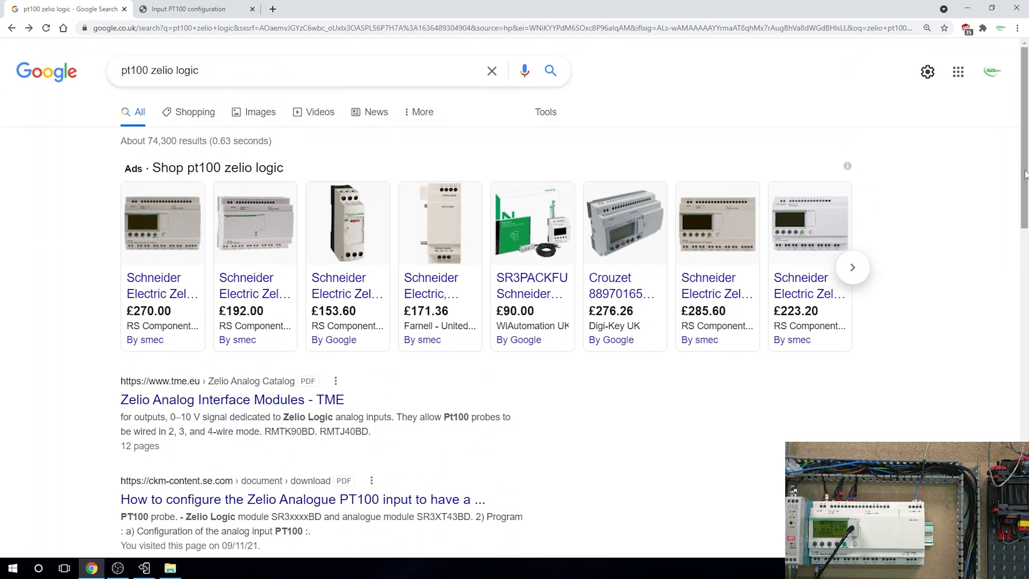
{"action": "left_click", "coordinate": [190, 8]}
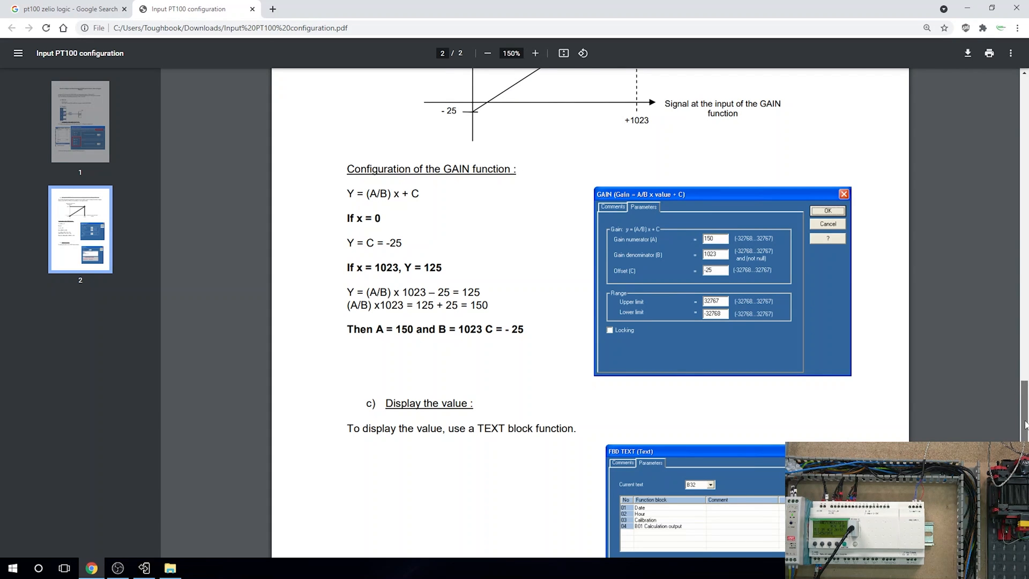
{"action": "scroll", "scroll_direction": "up", "scroll_amount": 3}
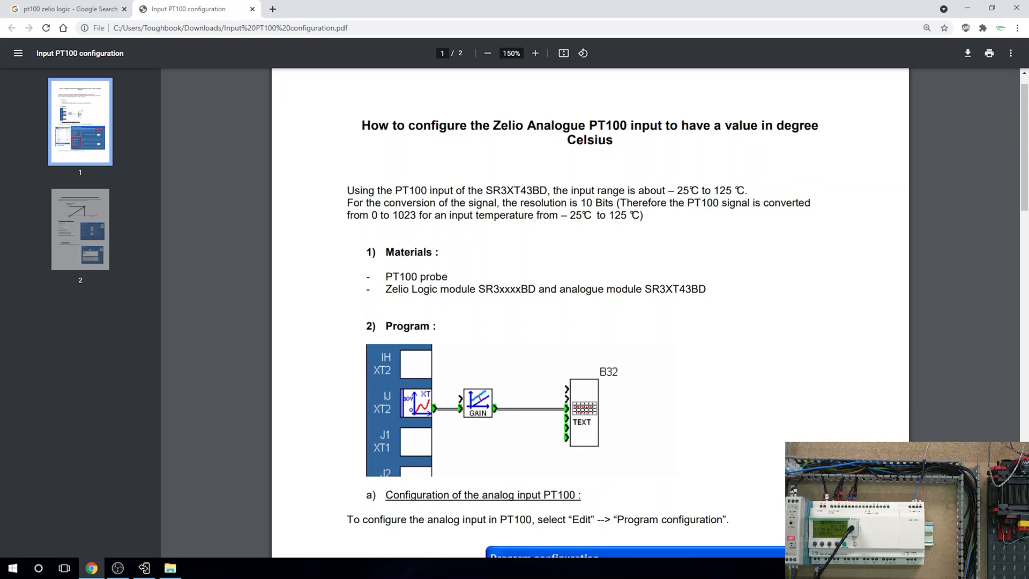
{"action": "mouse_move", "coordinate": [604, 252]}
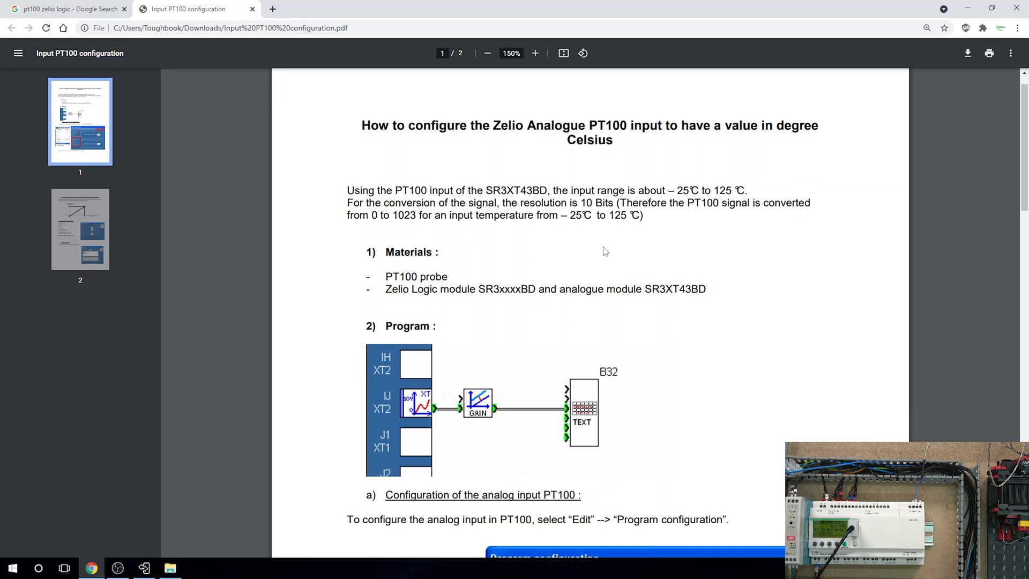
{"action": "mouse_move", "coordinate": [629, 253]}
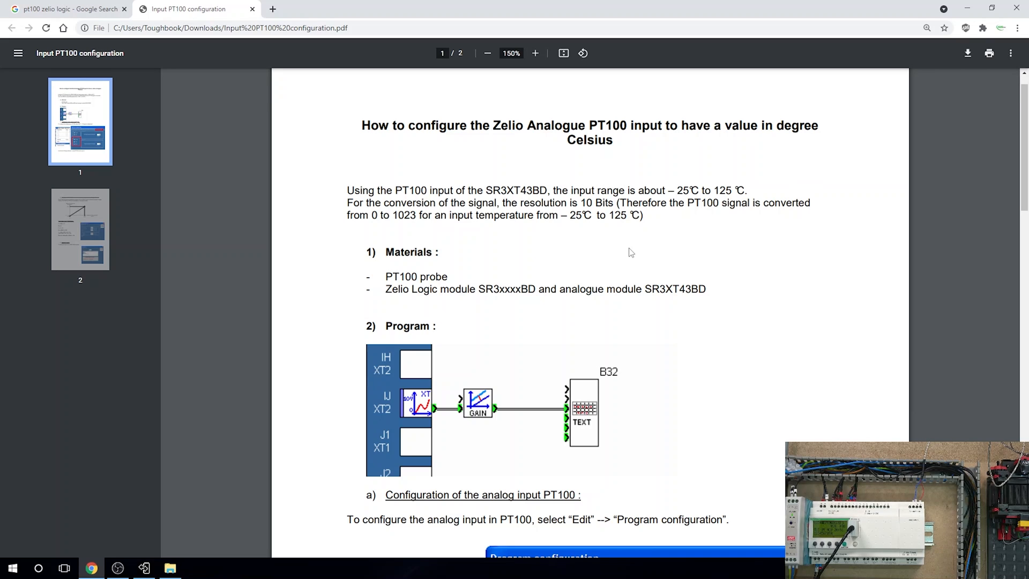
{"action": "mouse_move", "coordinate": [566, 314]}
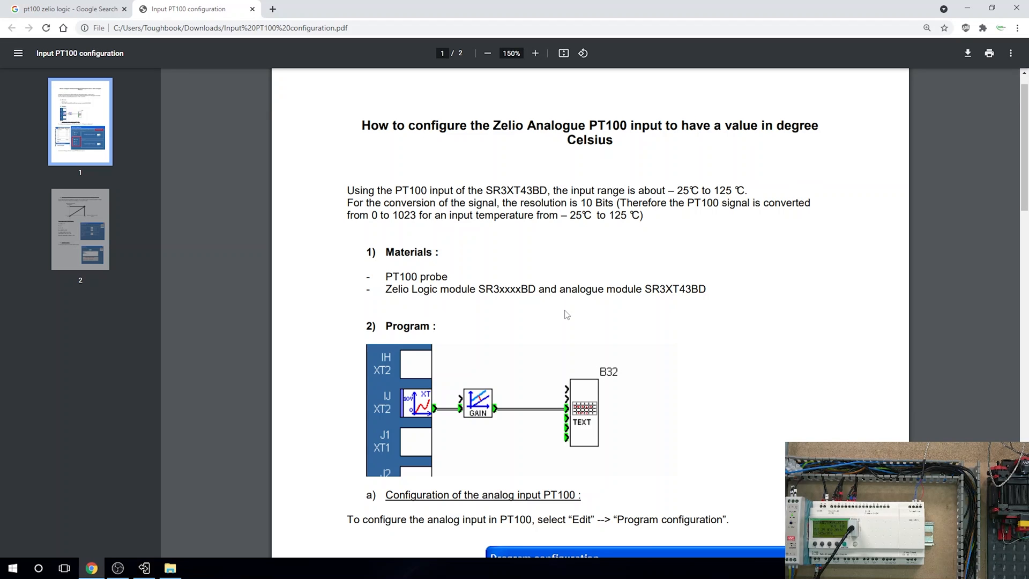
{"action": "mouse_move", "coordinate": [1014, 196]}
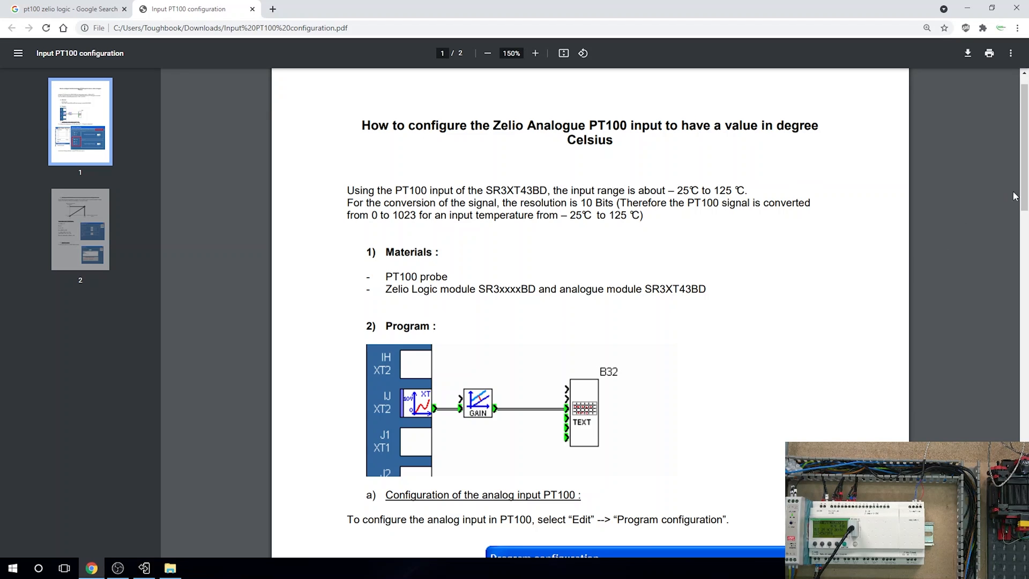
{"action": "scroll", "scroll_direction": "down", "scroll_amount": 3}
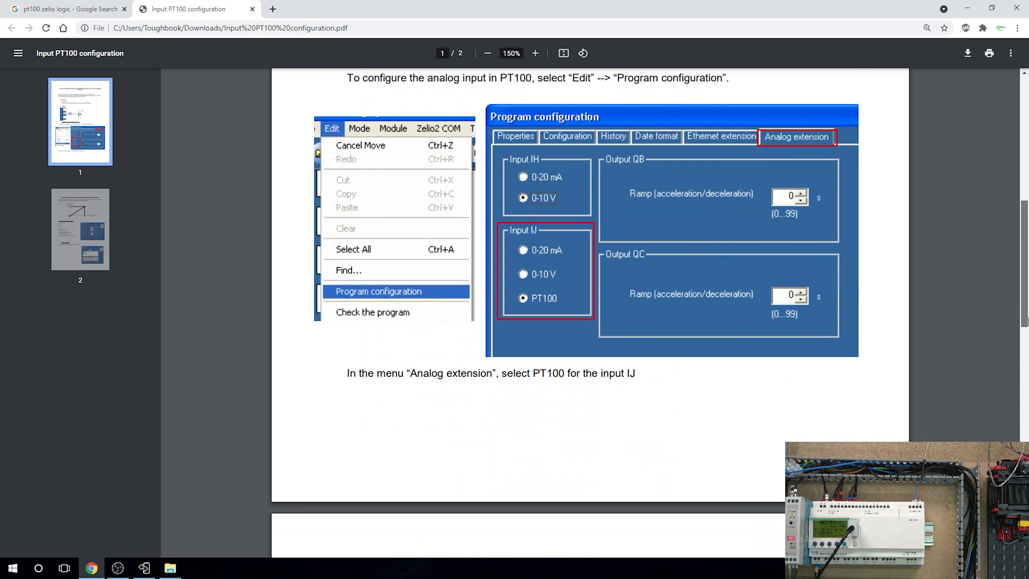
{"action": "scroll", "scroll_direction": "down", "scroll_amount": 3}
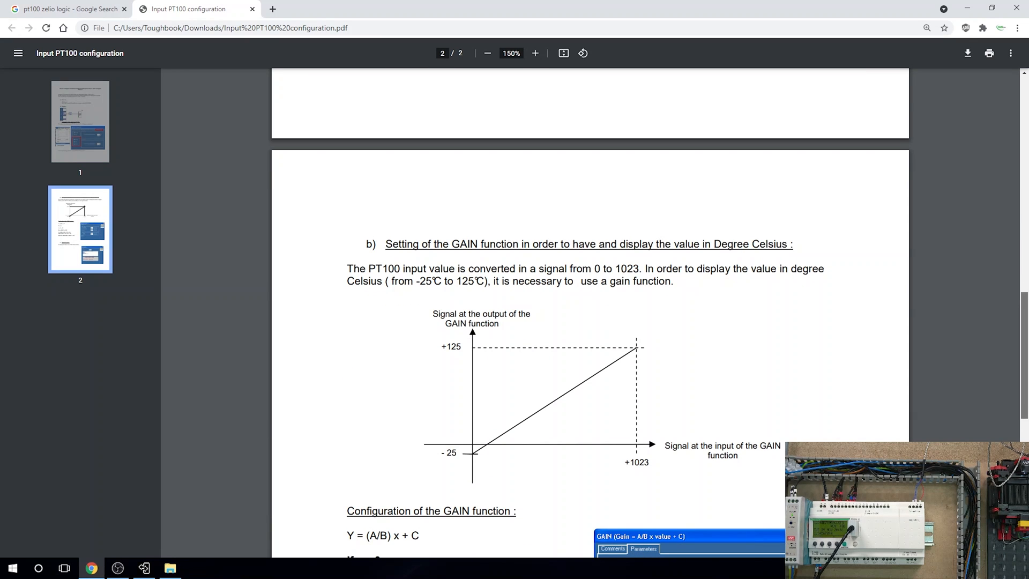
{"action": "scroll", "scroll_direction": "down", "scroll_amount": 3}
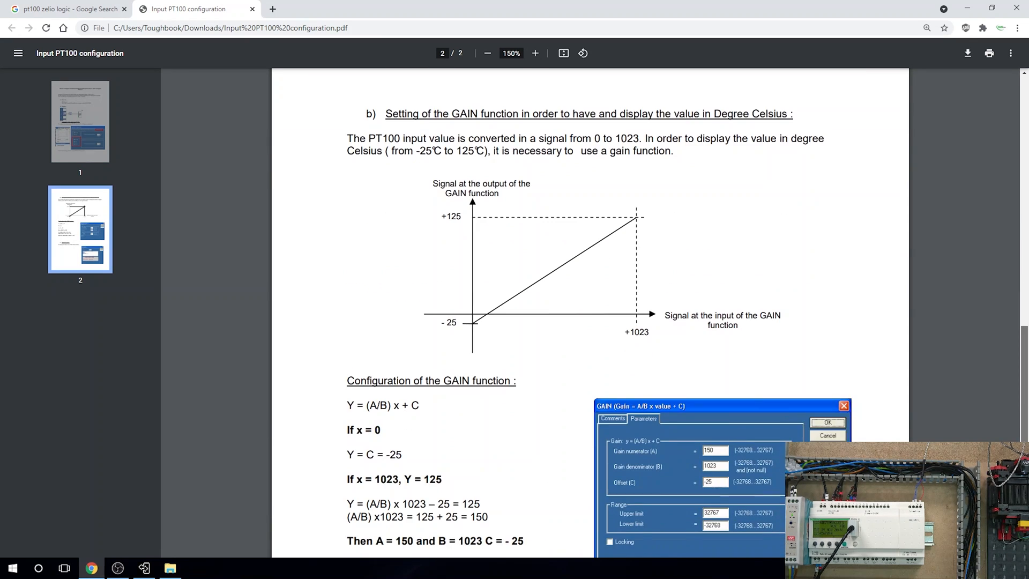
{"action": "scroll", "scroll_direction": "down", "scroll_amount": 3}
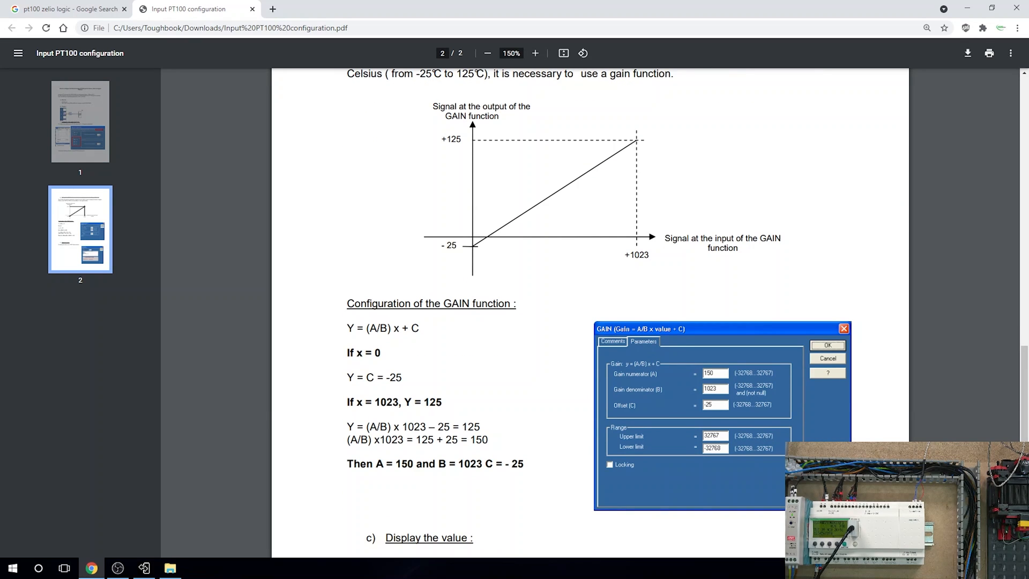
{"action": "mouse_move", "coordinate": [727, 362]}
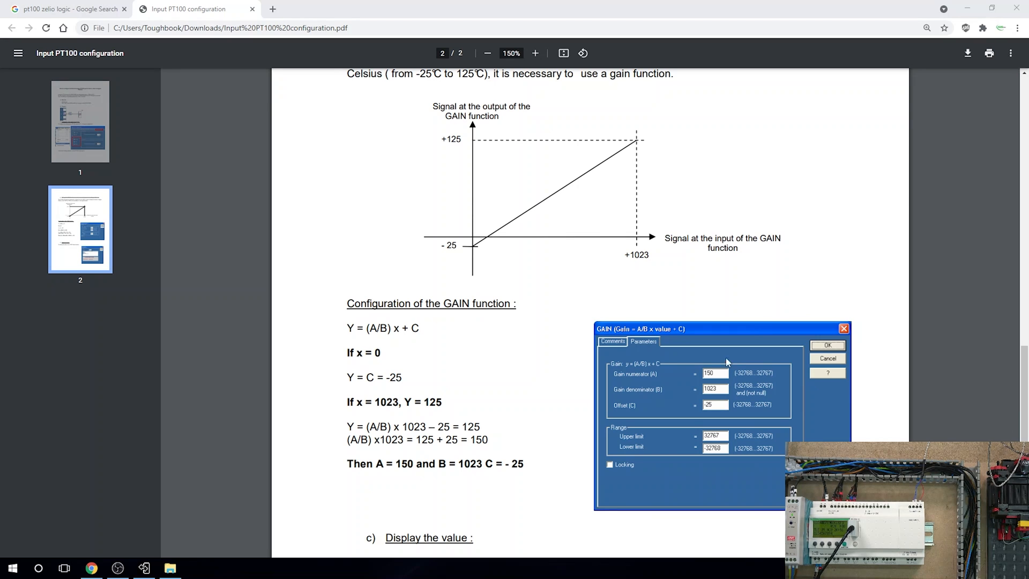
{"action": "mouse_move", "coordinate": [92, 567]}
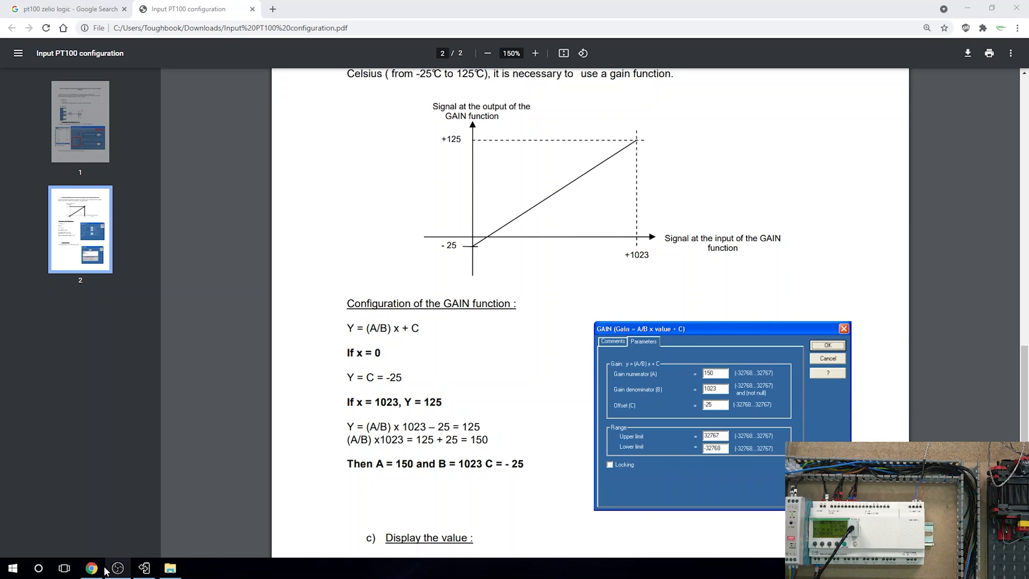
- Return to Zelio Soft 2 in Edit mode and add GAIN block B019 fed by IJ
{"action": "left_click", "coordinate": [143, 568]}
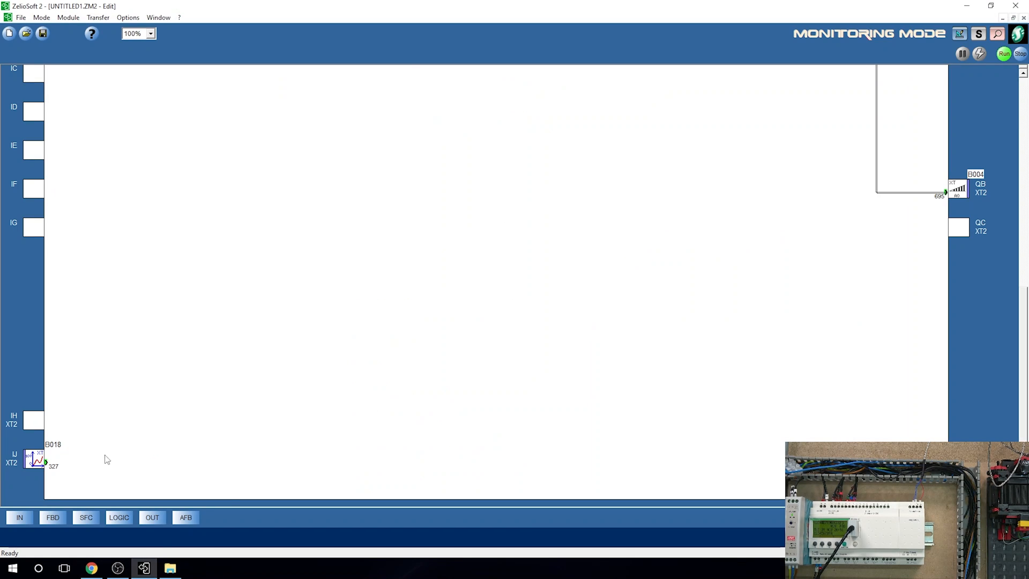
{"action": "left_click", "coordinate": [19, 517]}
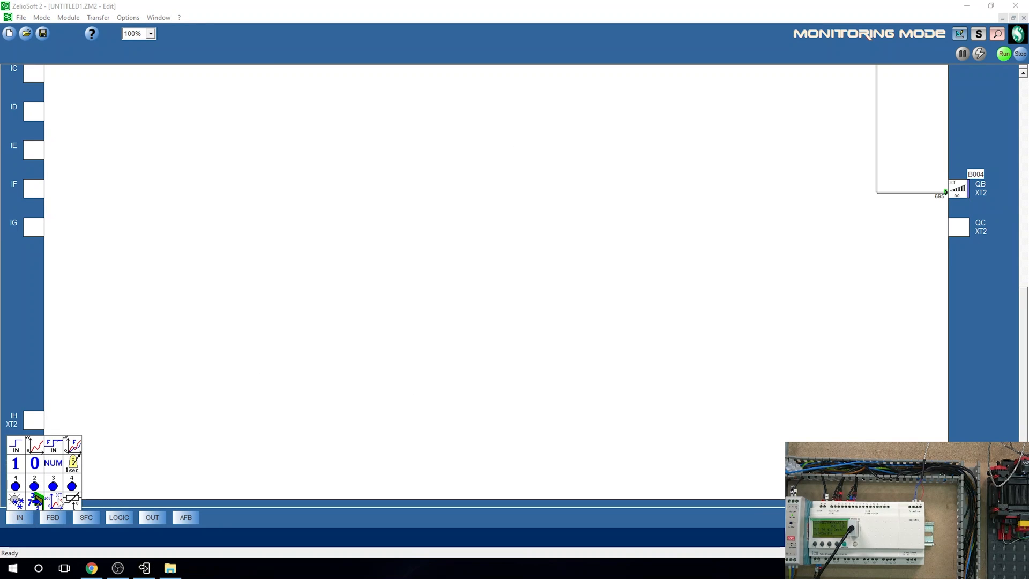
{"action": "left_click", "coordinate": [53, 517]}
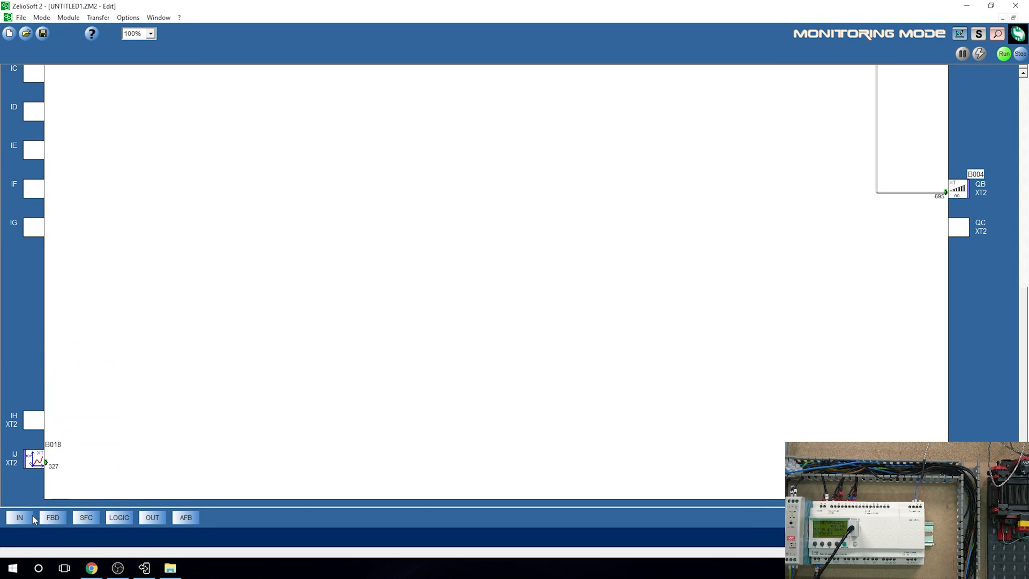
{"action": "left_click", "coordinate": [52, 517]}
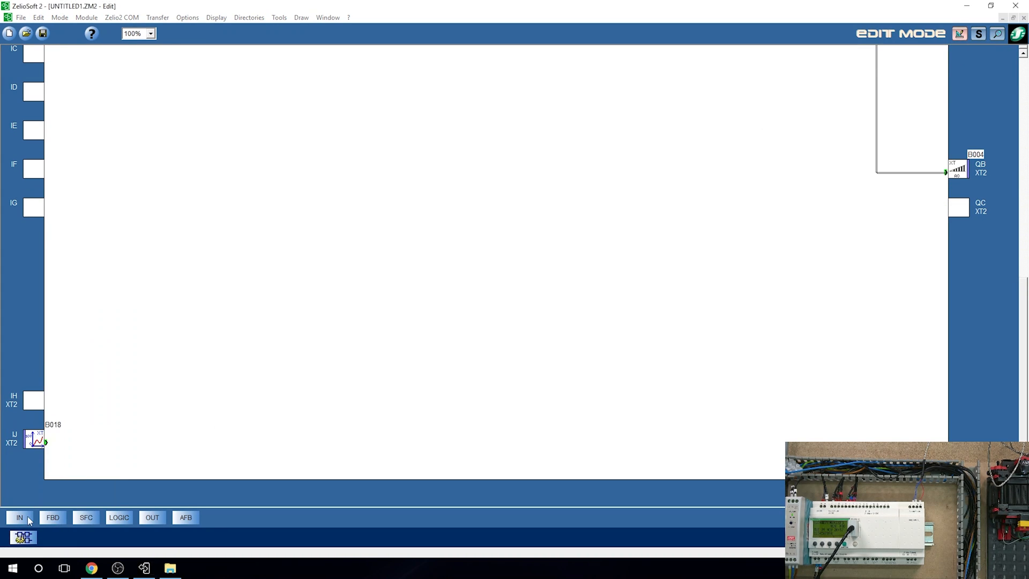
{"action": "left_click", "coordinate": [52, 517]}
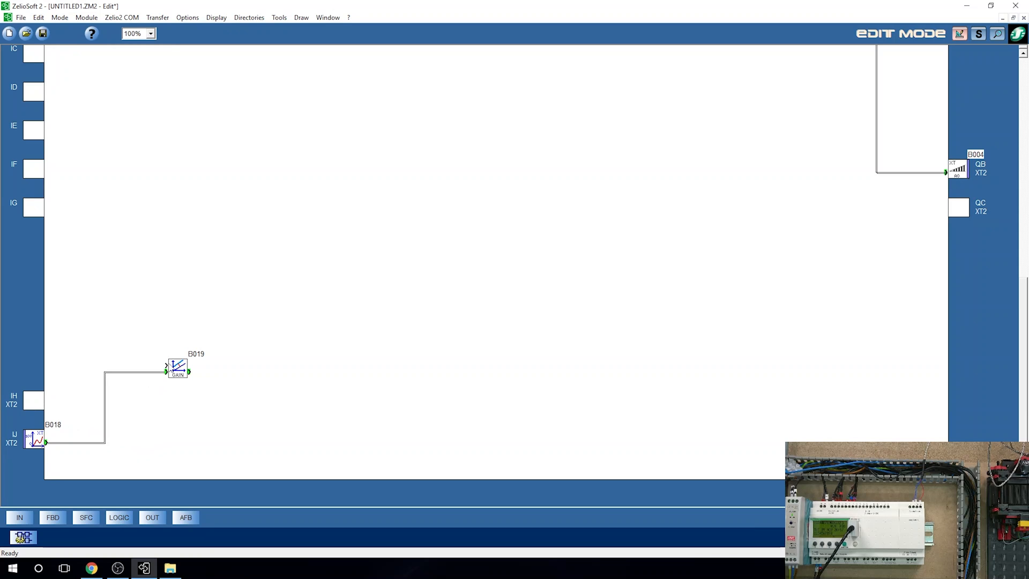
{"action": "mouse_move", "coordinate": [166, 372]}
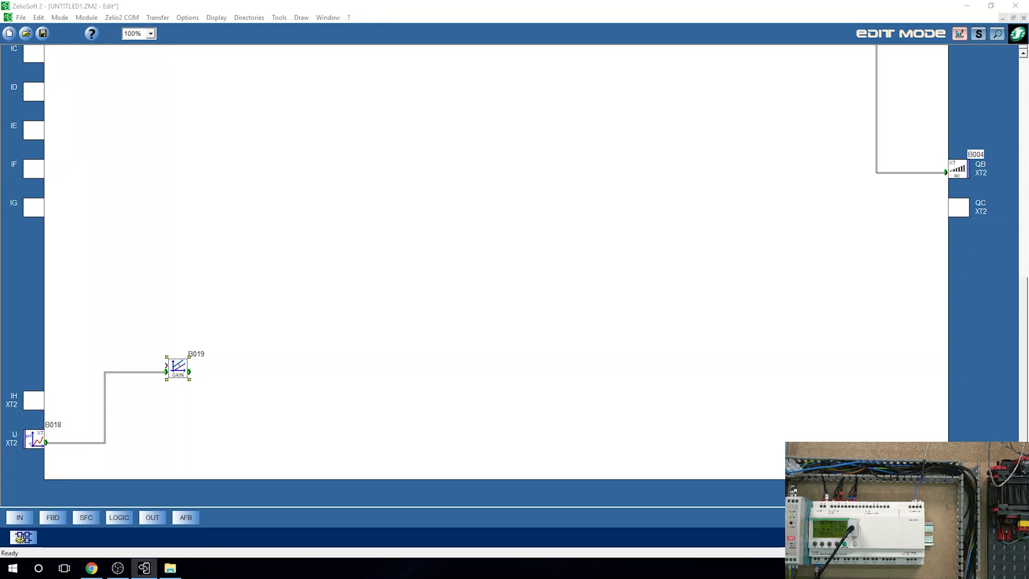
- Open GAIN block B019's parameters and read its GAIN Function help page
{"action": "double_click", "coordinate": [177, 367]}
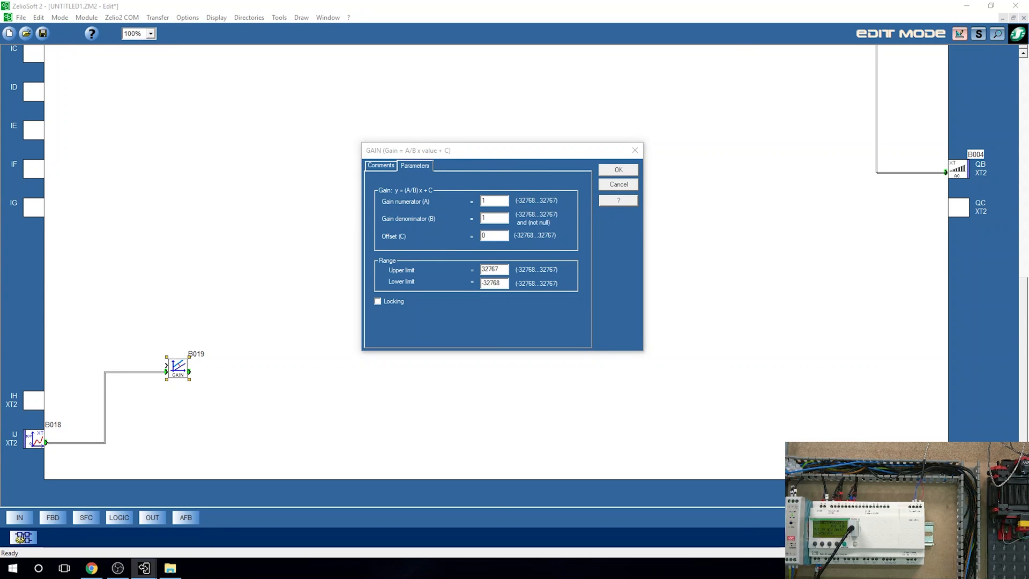
{"action": "left_click", "coordinate": [617, 200]}
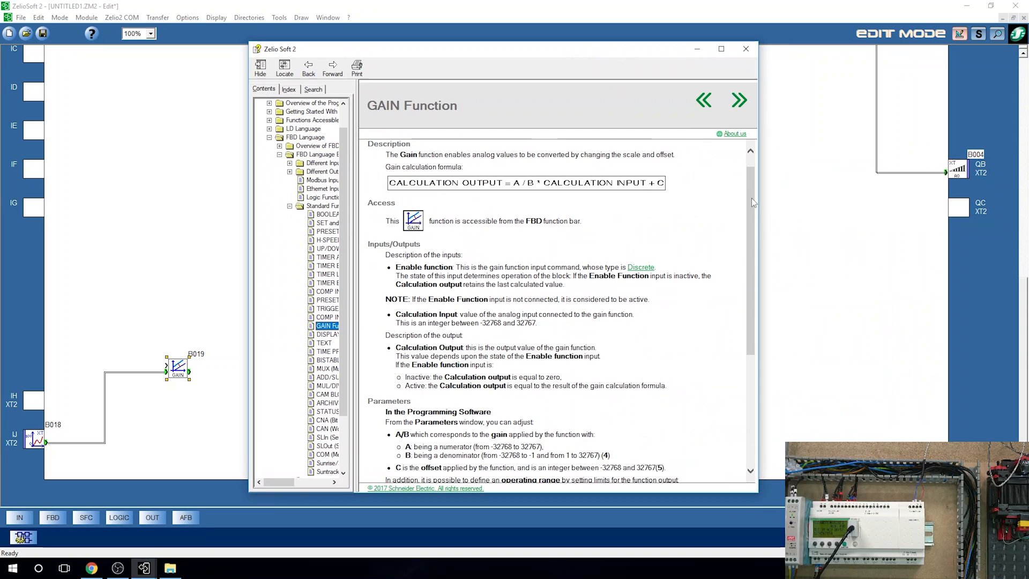
{"action": "scroll", "scroll_direction": "down", "scroll_amount": 3}
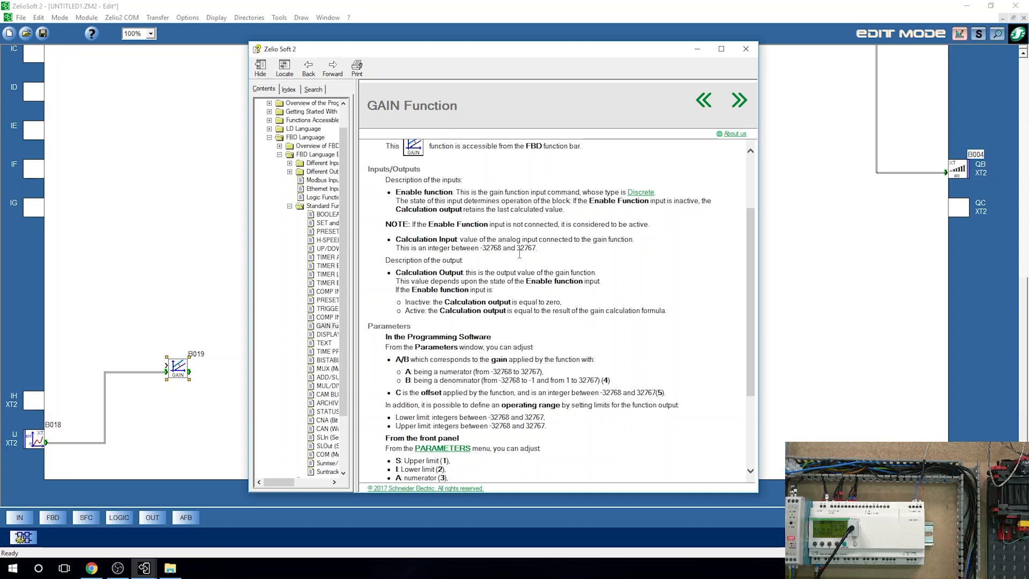
{"action": "mouse_move", "coordinate": [743, 54]}
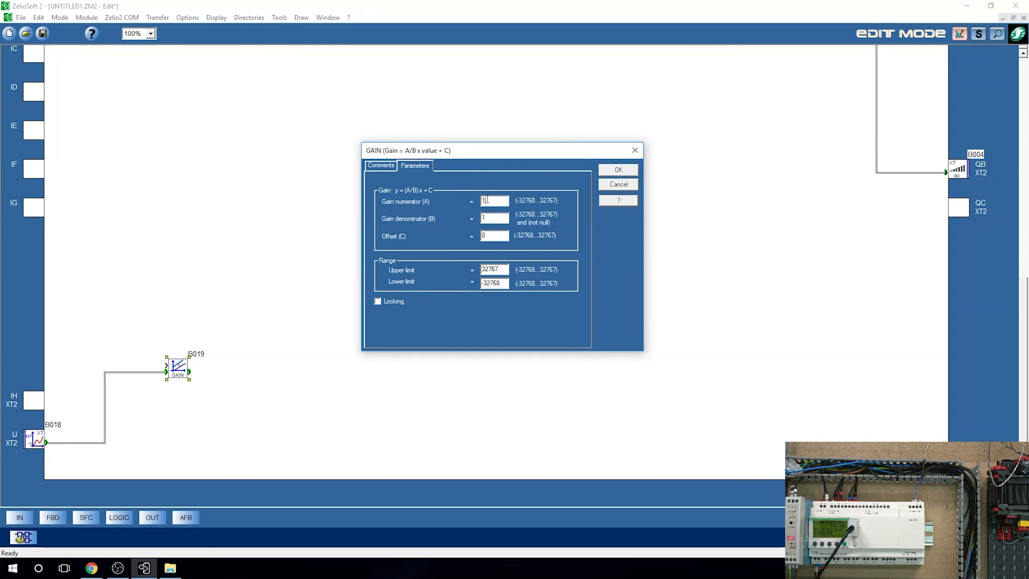
- Enter gain numerator 150, denominator 1023 and offset -25, then confirm
{"action": "type", "text": "159"}
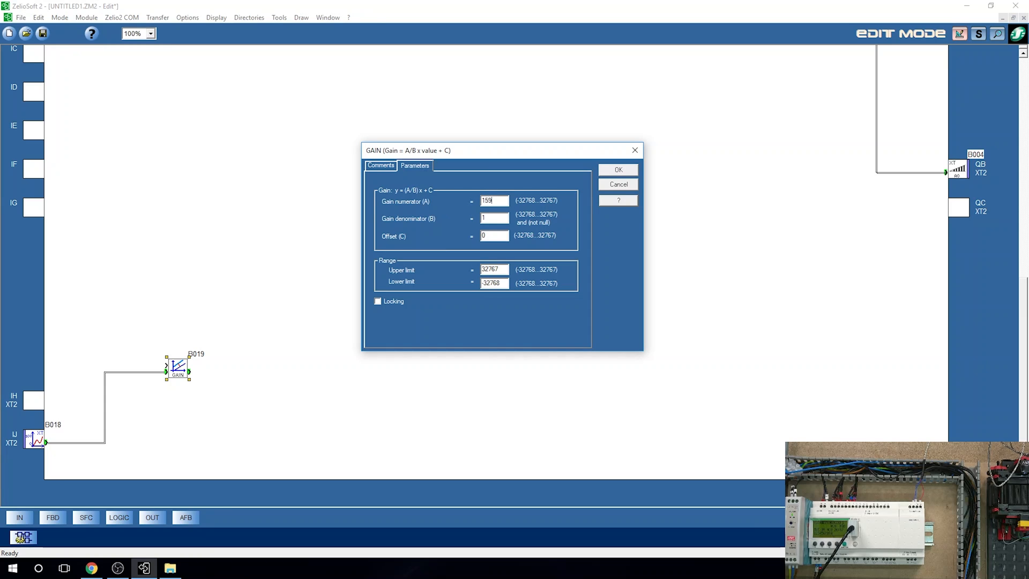
{"action": "type", "text": "150"}
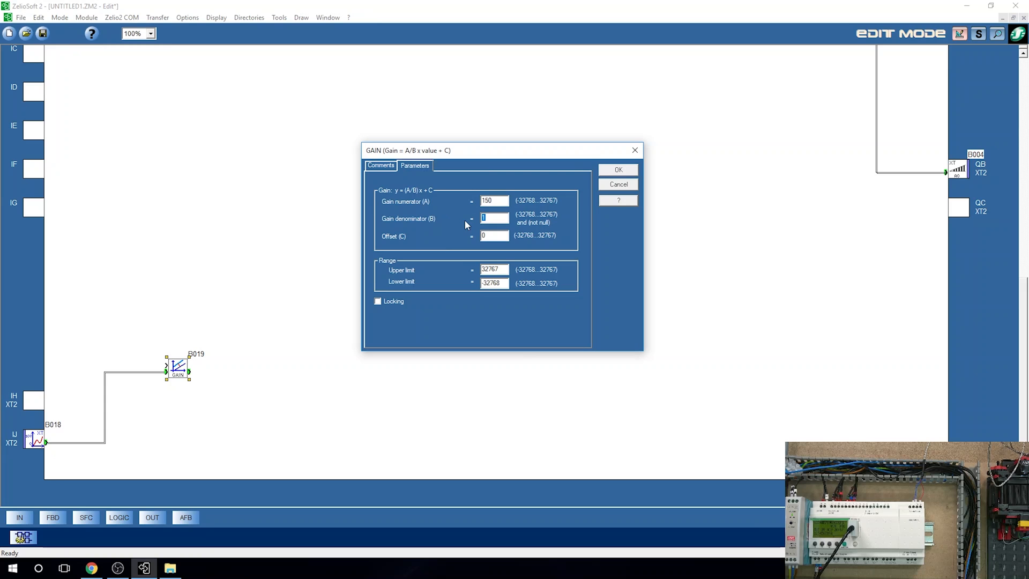
{"action": "type", "text": "1023"}
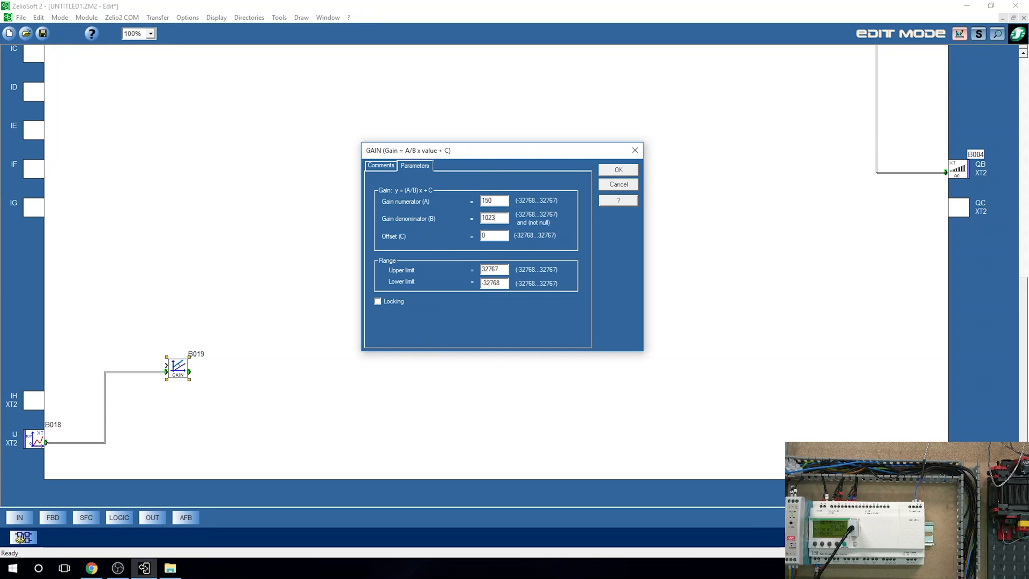
{"action": "left_click", "coordinate": [494, 235]}
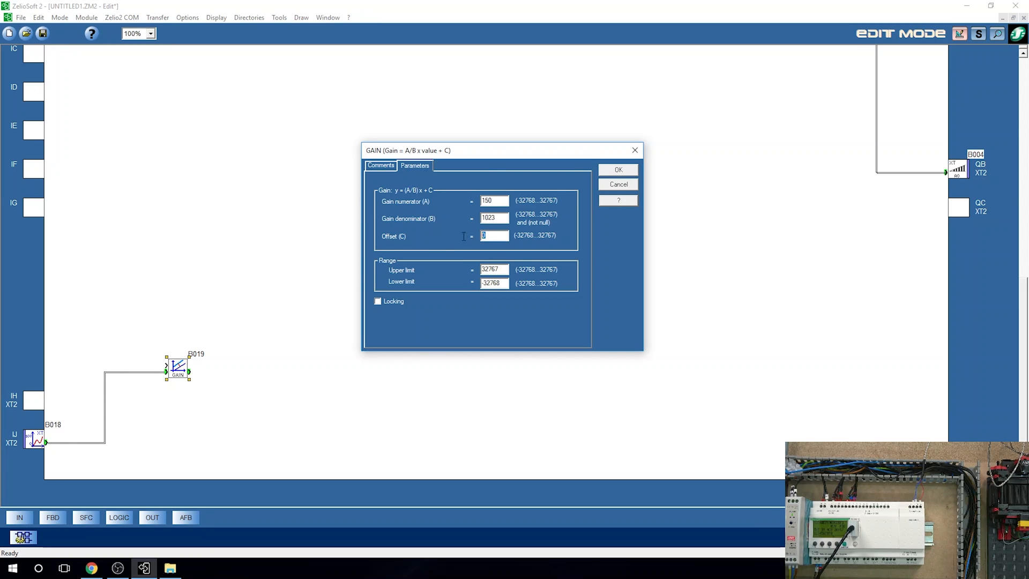
{"action": "type", "text": "25"}
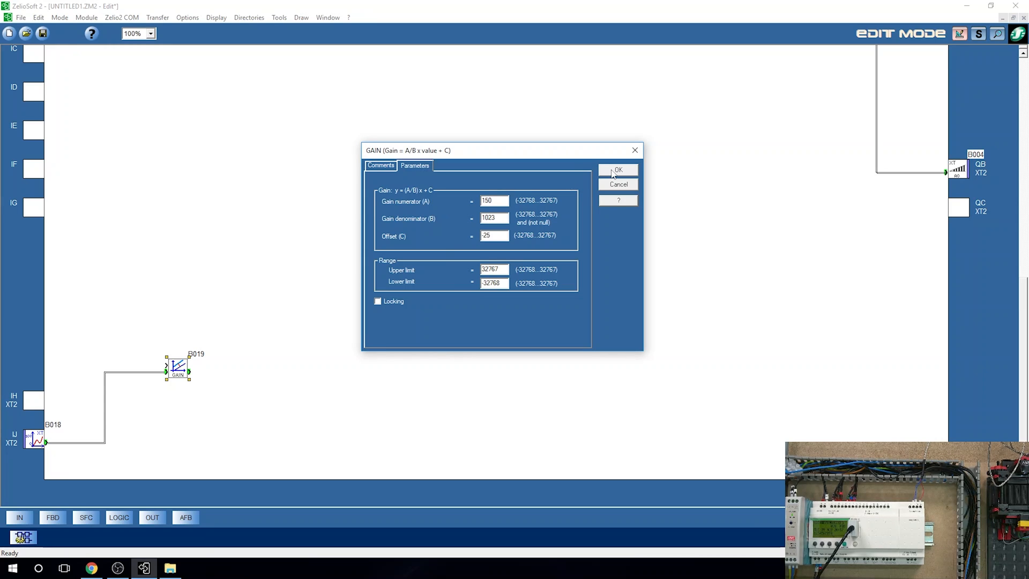
{"action": "left_click", "coordinate": [617, 170]}
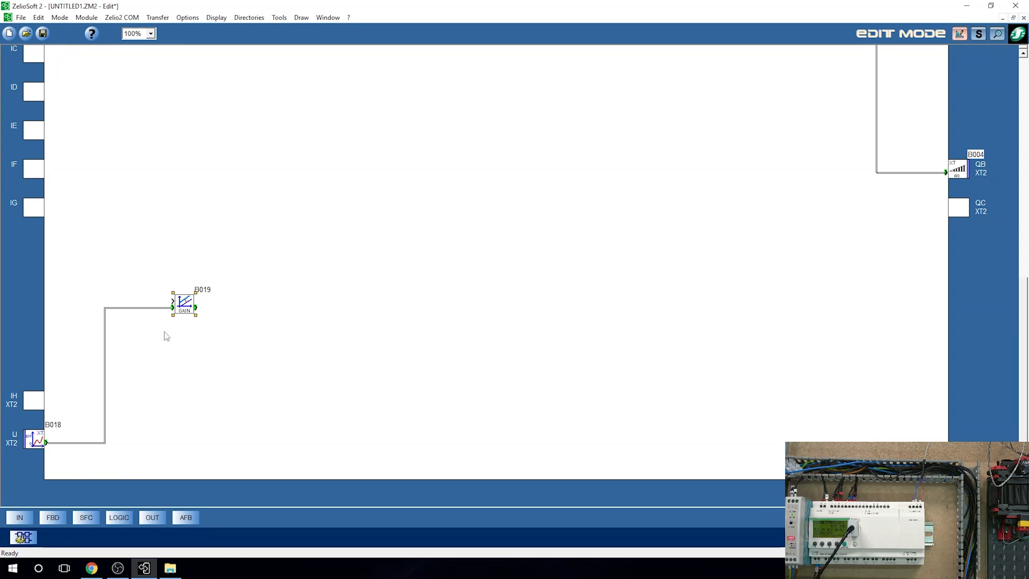
- Add TEXT block B020 displaying 'Temperature' with B019's output value in °C
{"action": "left_click", "coordinate": [85, 517]}
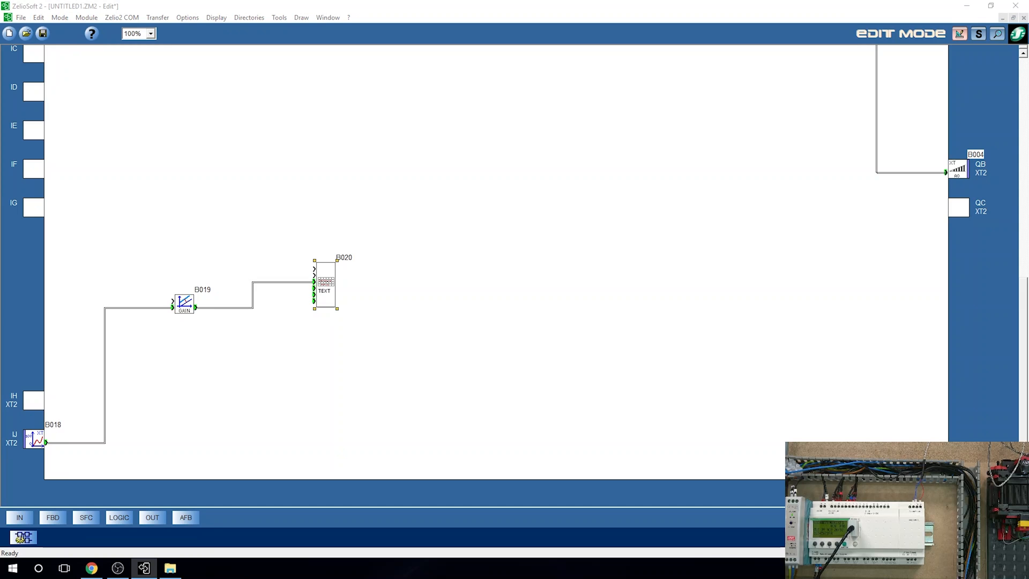
{"action": "double_click", "coordinate": [324, 281]}
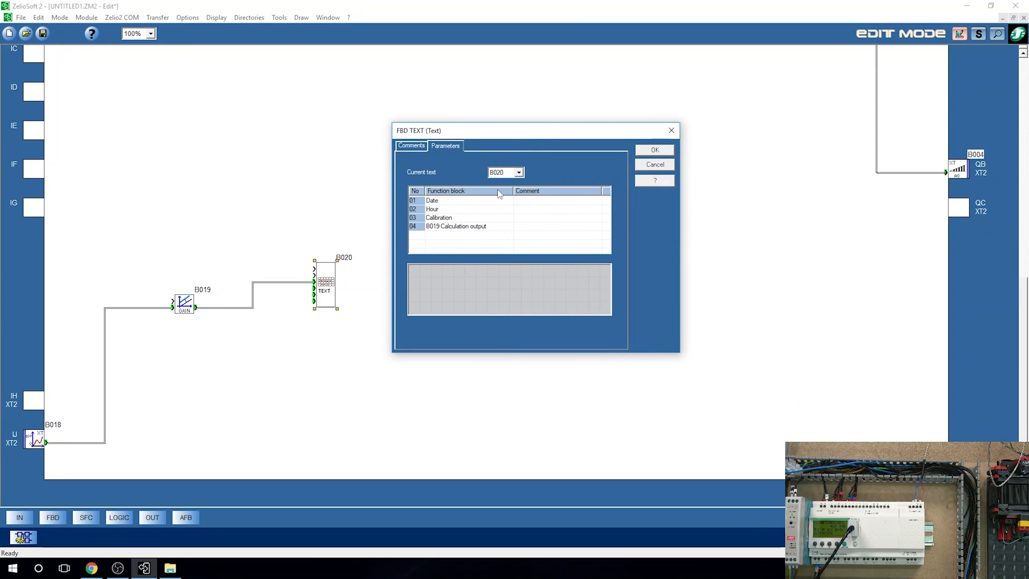
{"action": "mouse_move", "coordinate": [218, 300]}
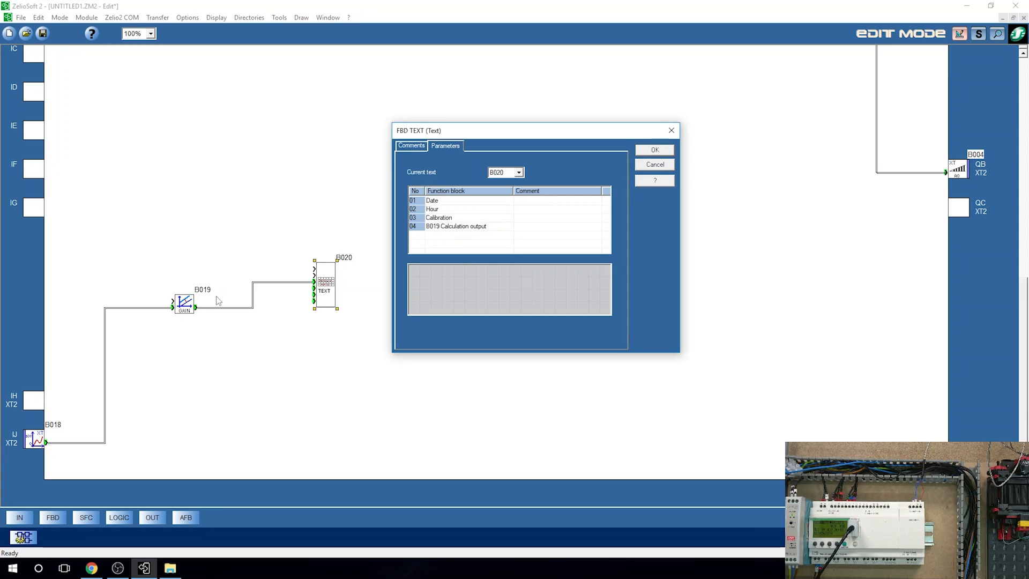
{"action": "left_click", "coordinate": [413, 271]}
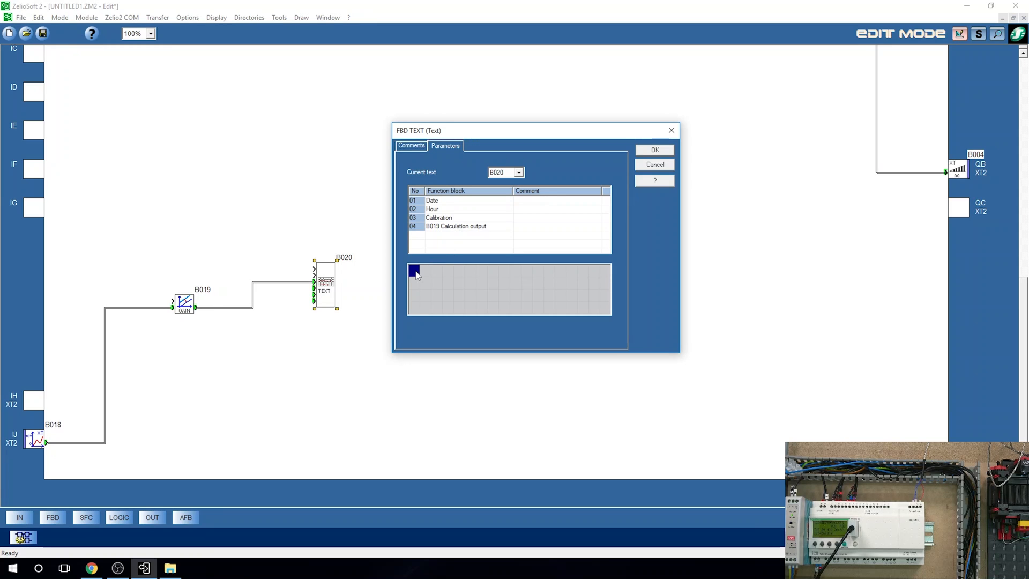
{"action": "type", "text": "Te"}
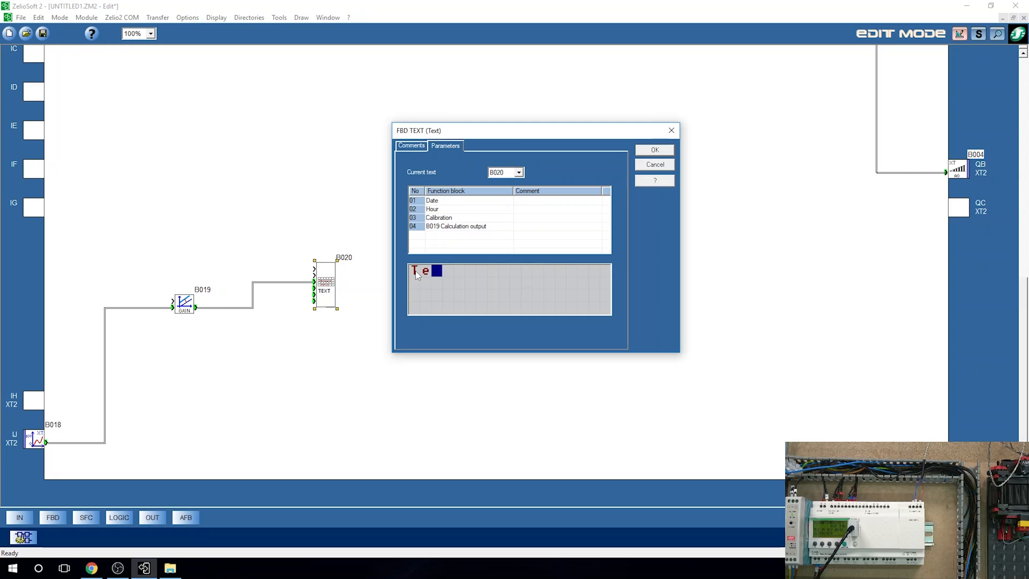
{"action": "type", "text": "mperatu"}
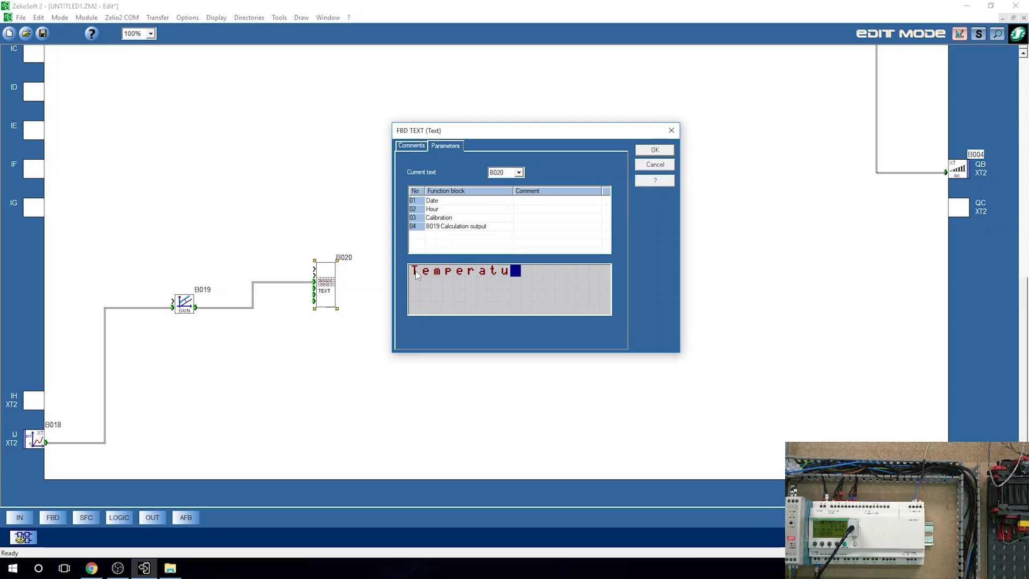
{"action": "type", "text": "re"}
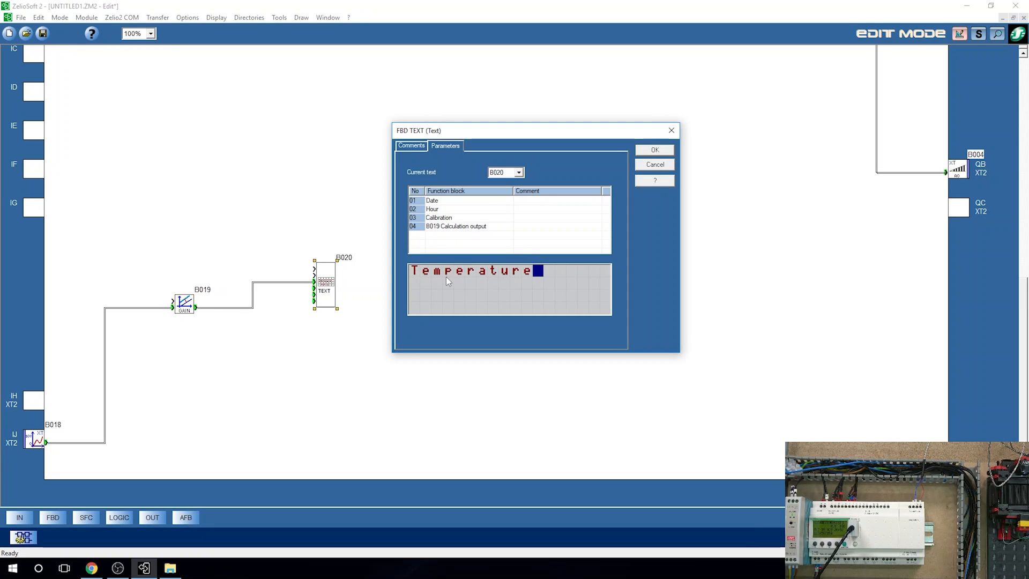
{"action": "left_click", "coordinate": [455, 225]}
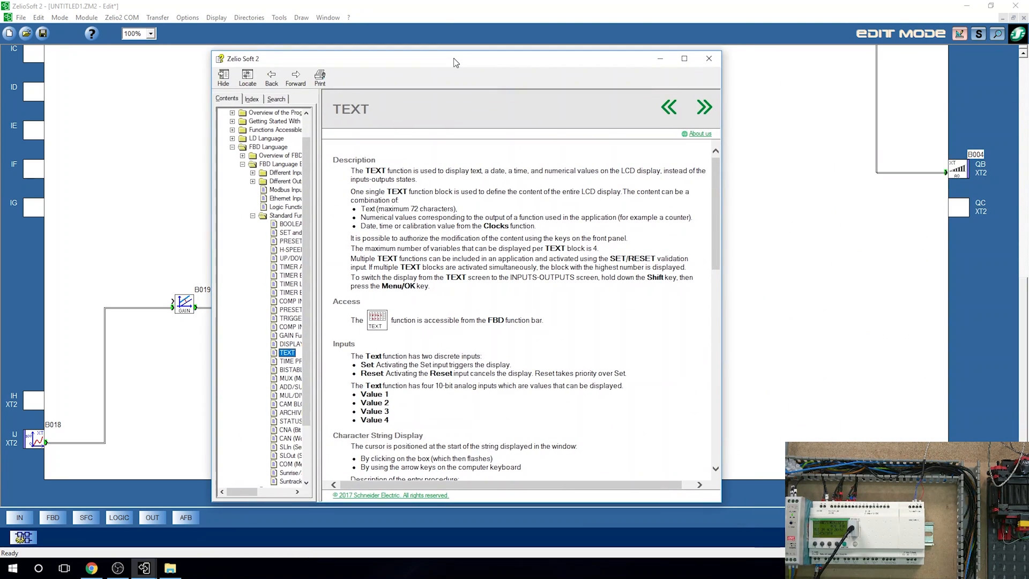
{"action": "mouse_move", "coordinate": [638, 53]}
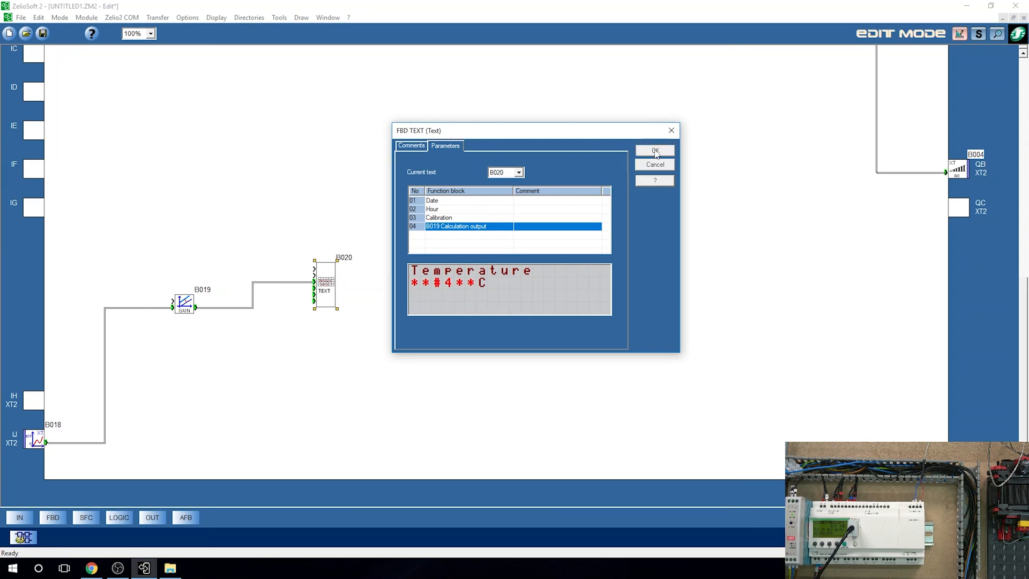
{"action": "left_click", "coordinate": [654, 150]}
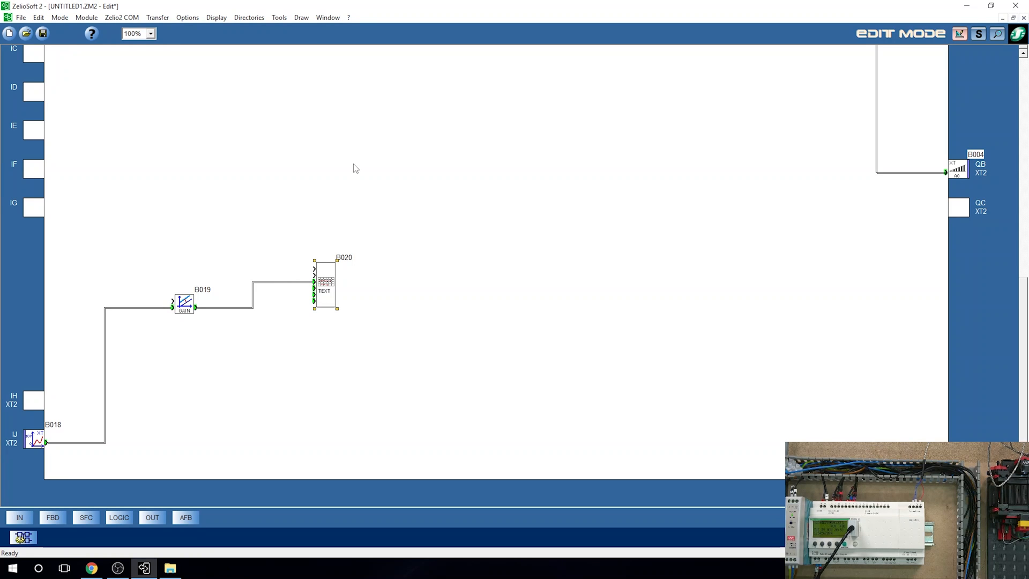
{"action": "mouse_move", "coordinate": [197, 307]}
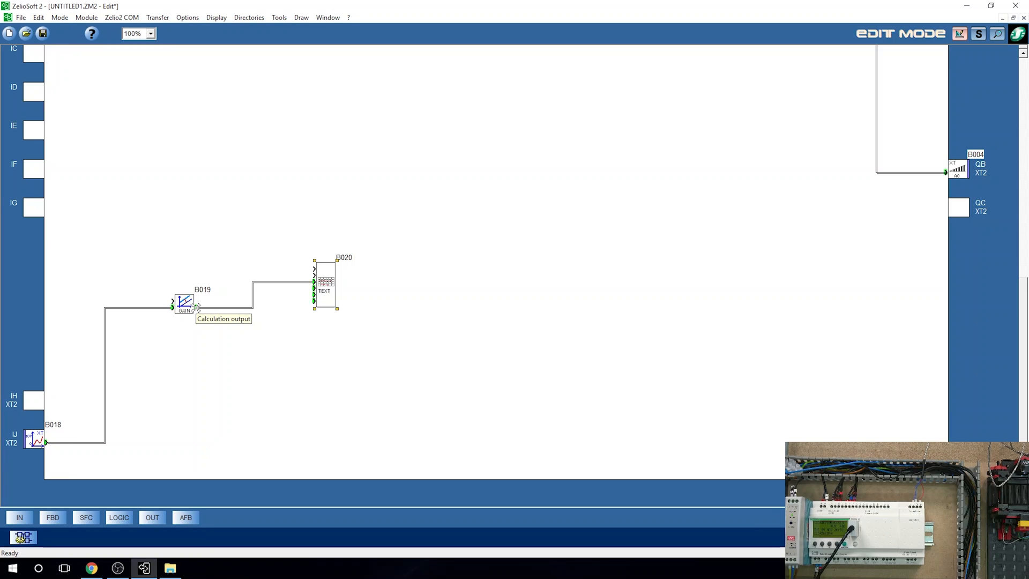
{"action": "mouse_move", "coordinate": [318, 162]}
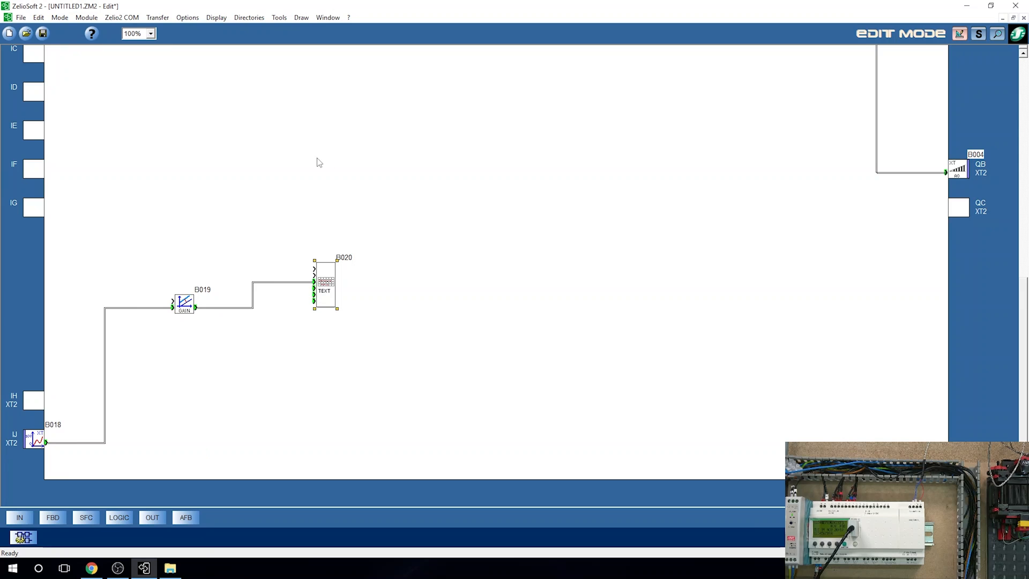
- Open the Transfer menu to reveal Transfer Program > PC > Module
{"action": "left_click", "coordinate": [157, 17]}
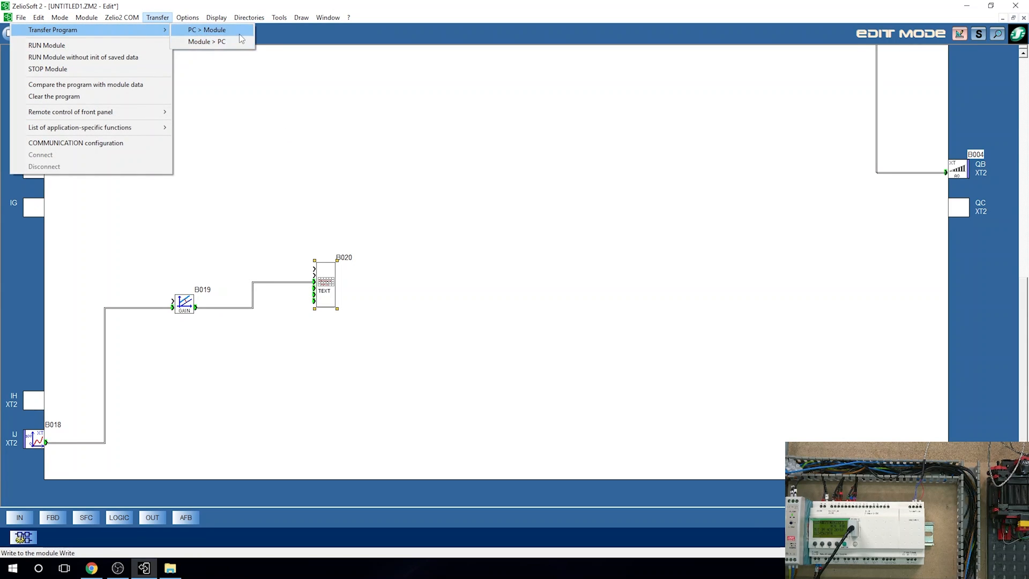
- Send the program PC > Module, accepting module stop, write options and erasing the old program
{"action": "left_click", "coordinate": [207, 29]}
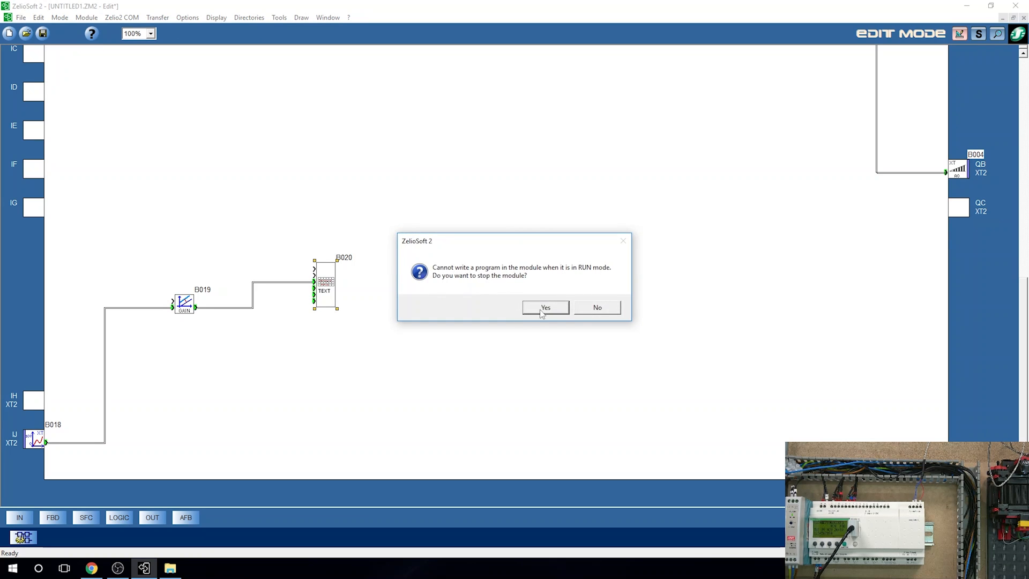
{"action": "left_click", "coordinate": [544, 307]}
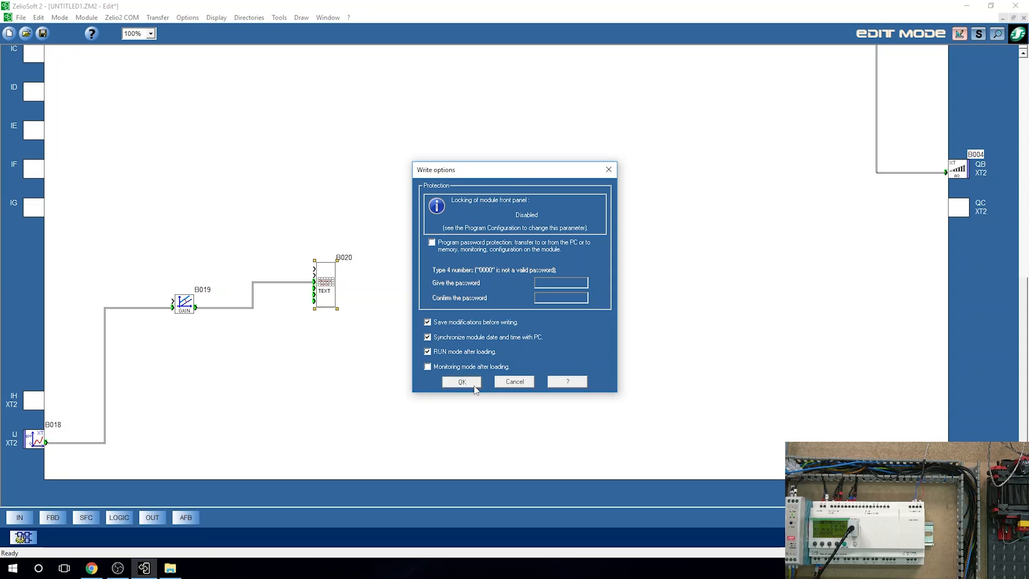
{"action": "left_click", "coordinate": [461, 381]}
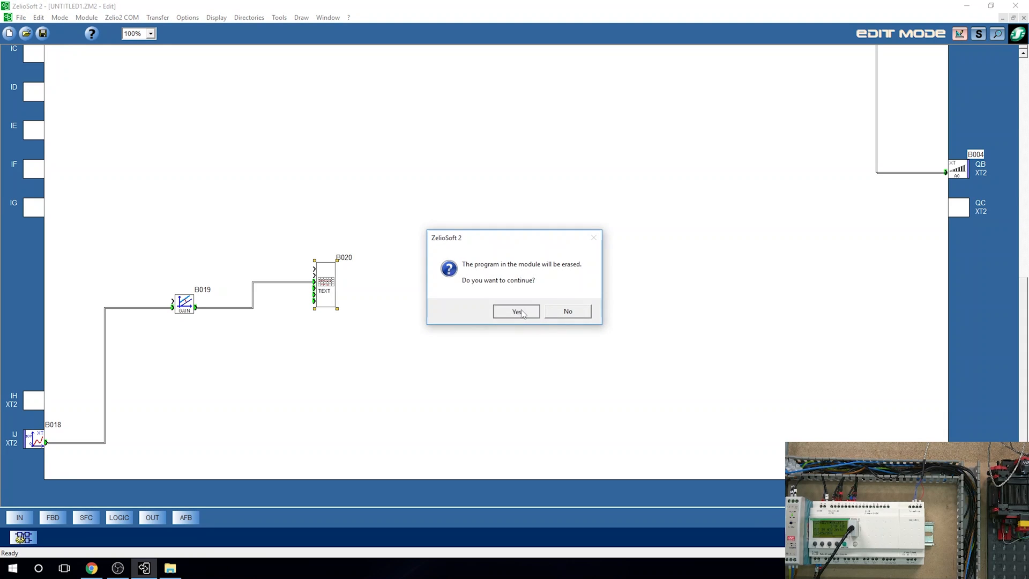
{"action": "left_click", "coordinate": [515, 311]}
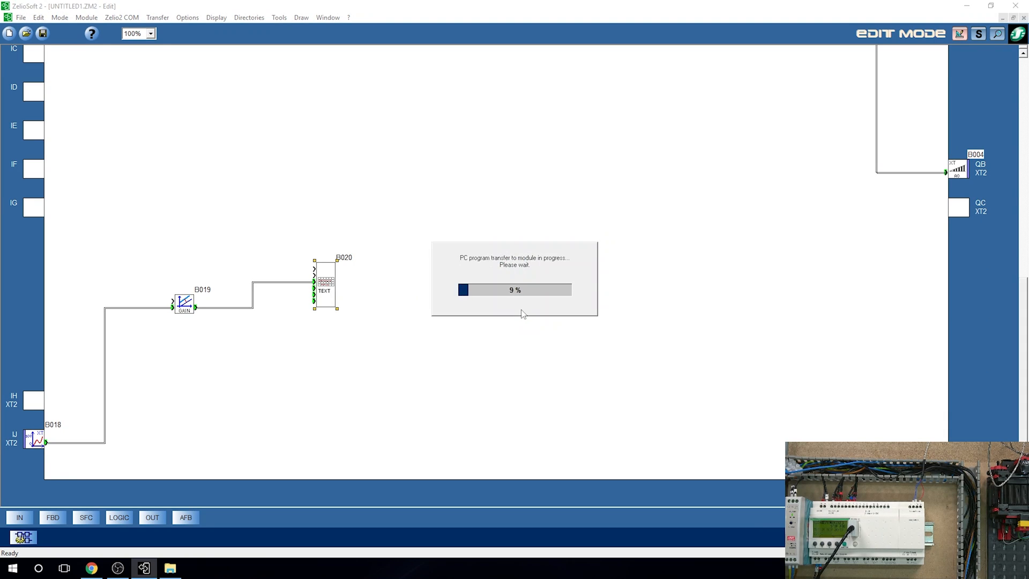